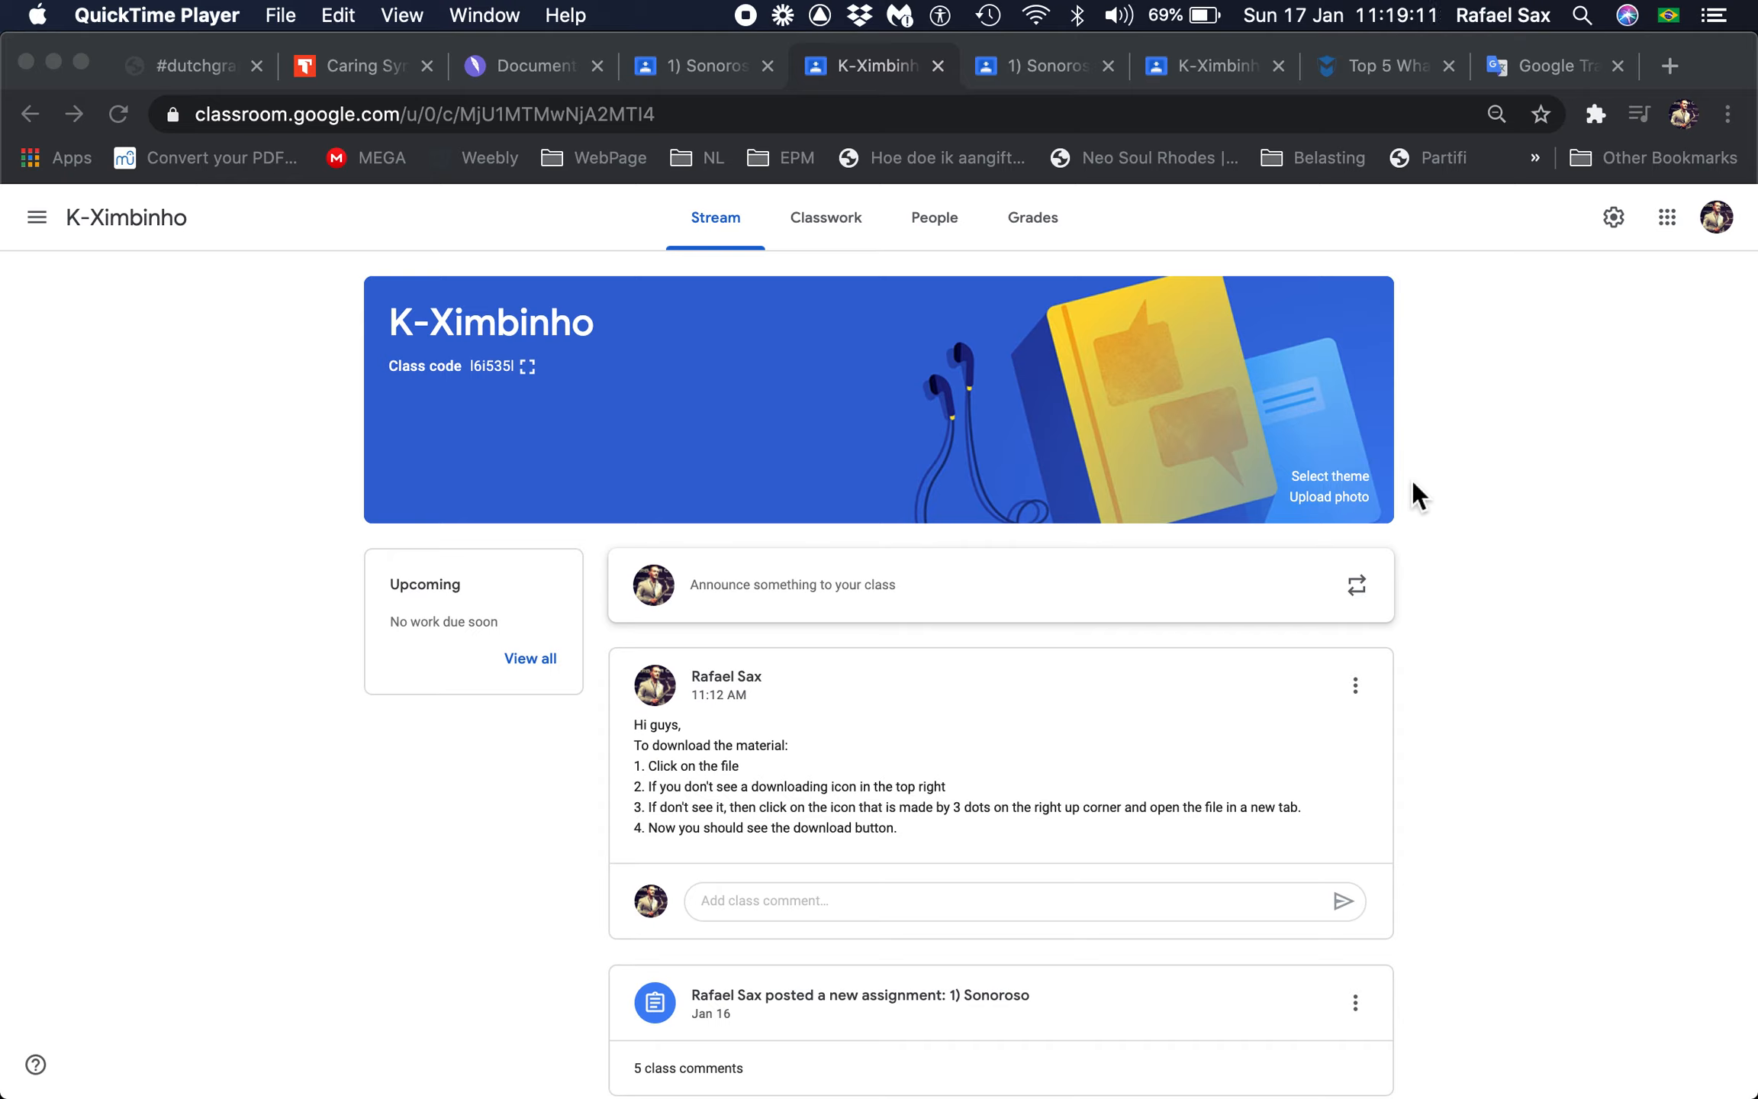
mouse_move(809, 276)
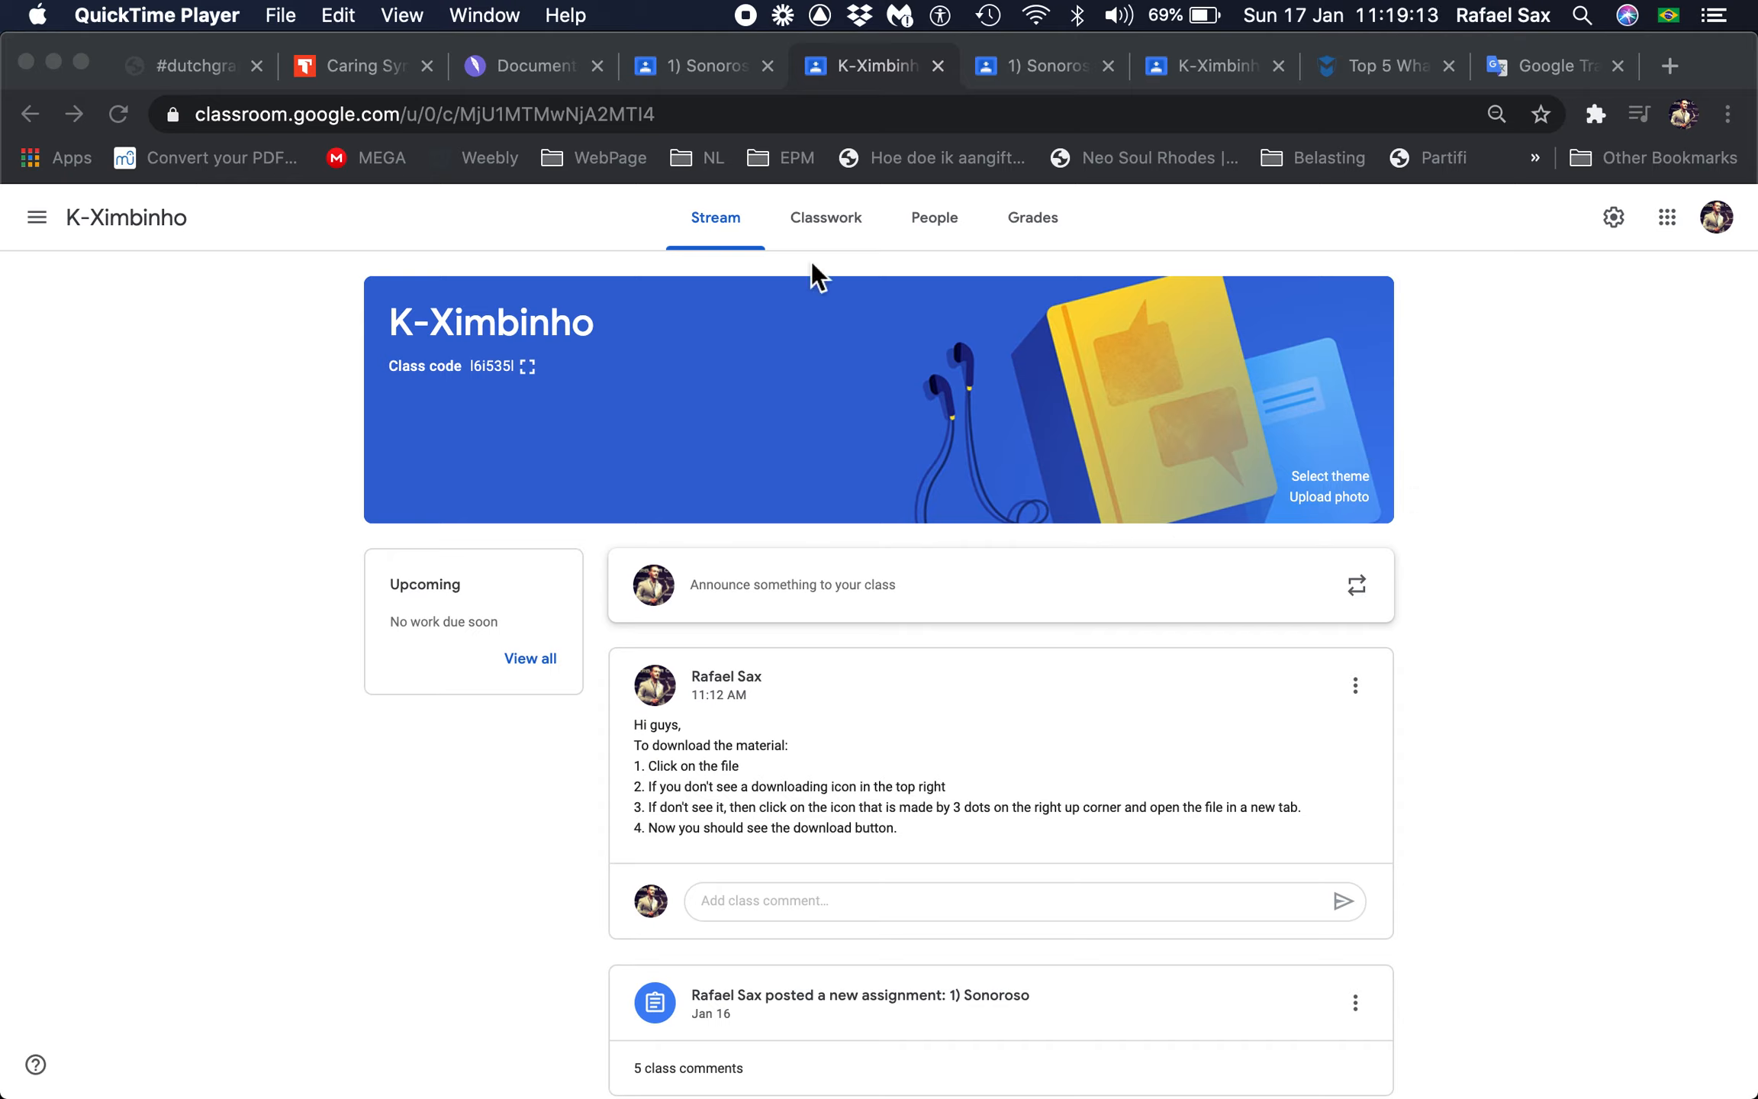
mouse_move(838, 238)
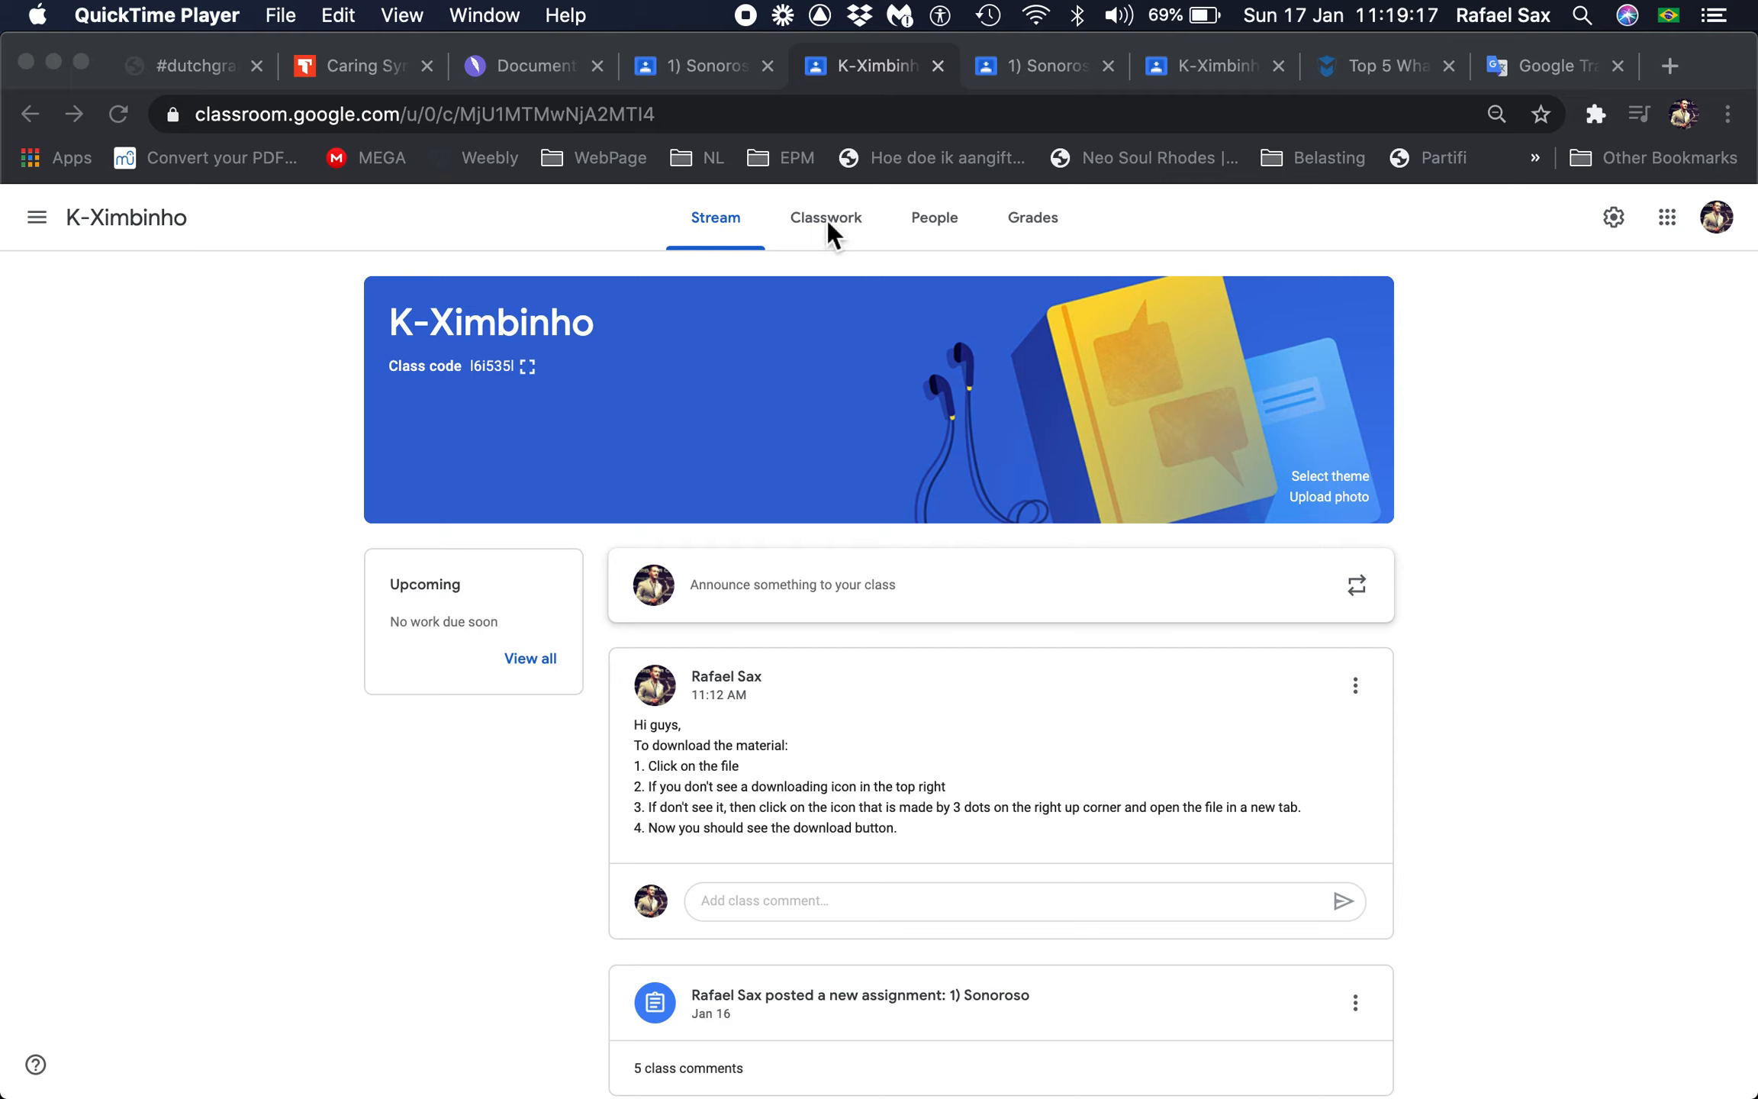
mouse_move(825, 233)
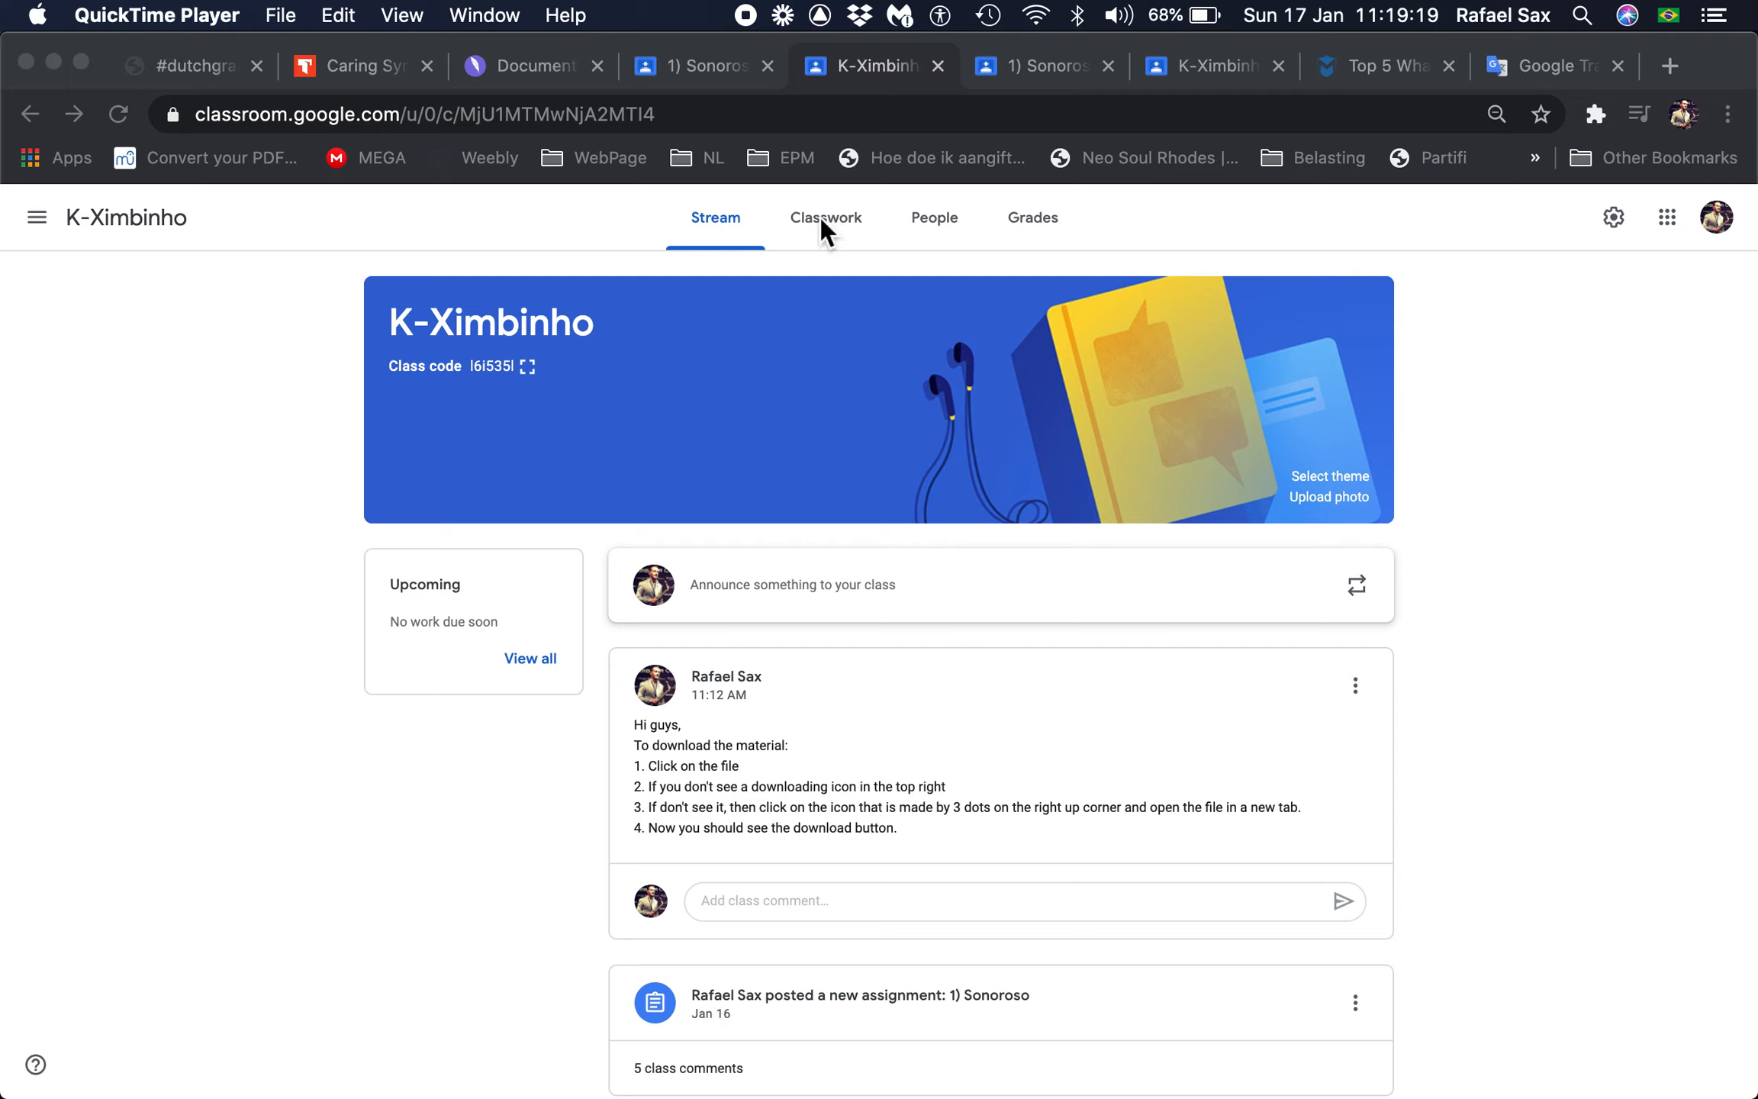
Step: Go to the K-Ximbinho Classwork page listing the 1) Sonoroso assignment
click(826, 218)
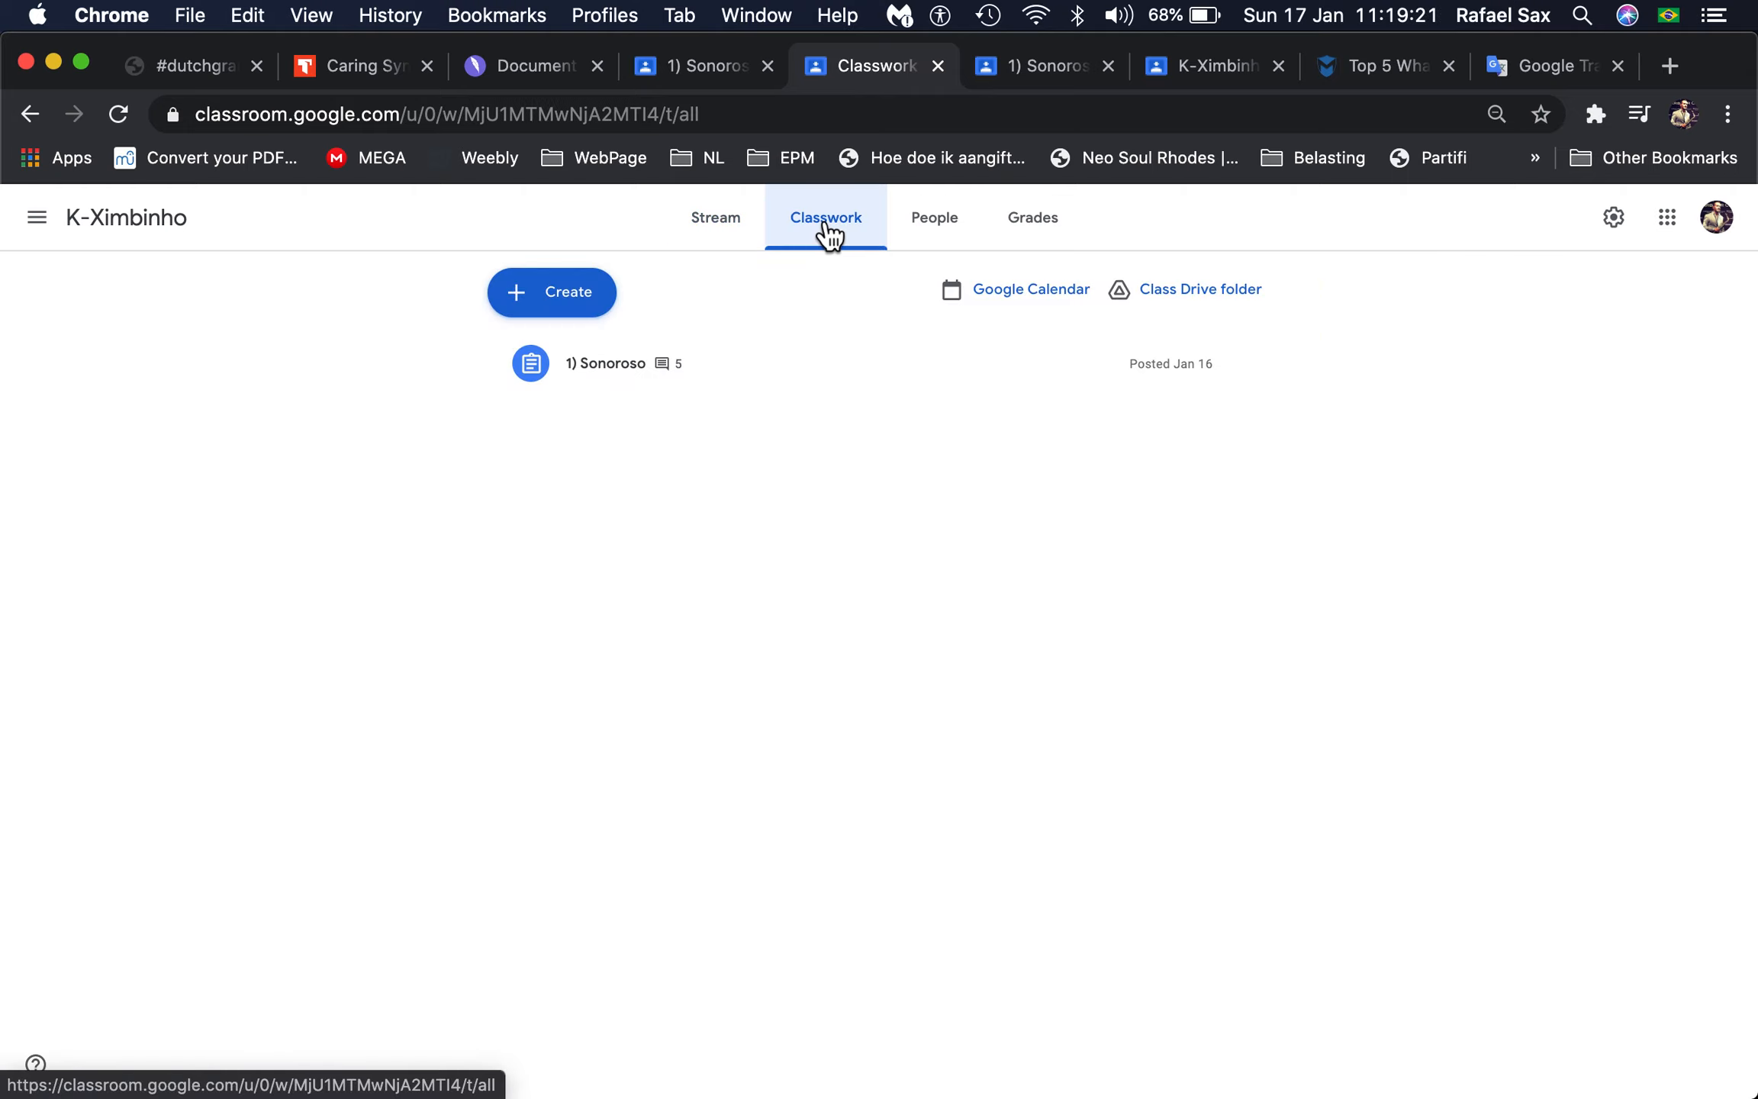
mouse_move(740, 374)
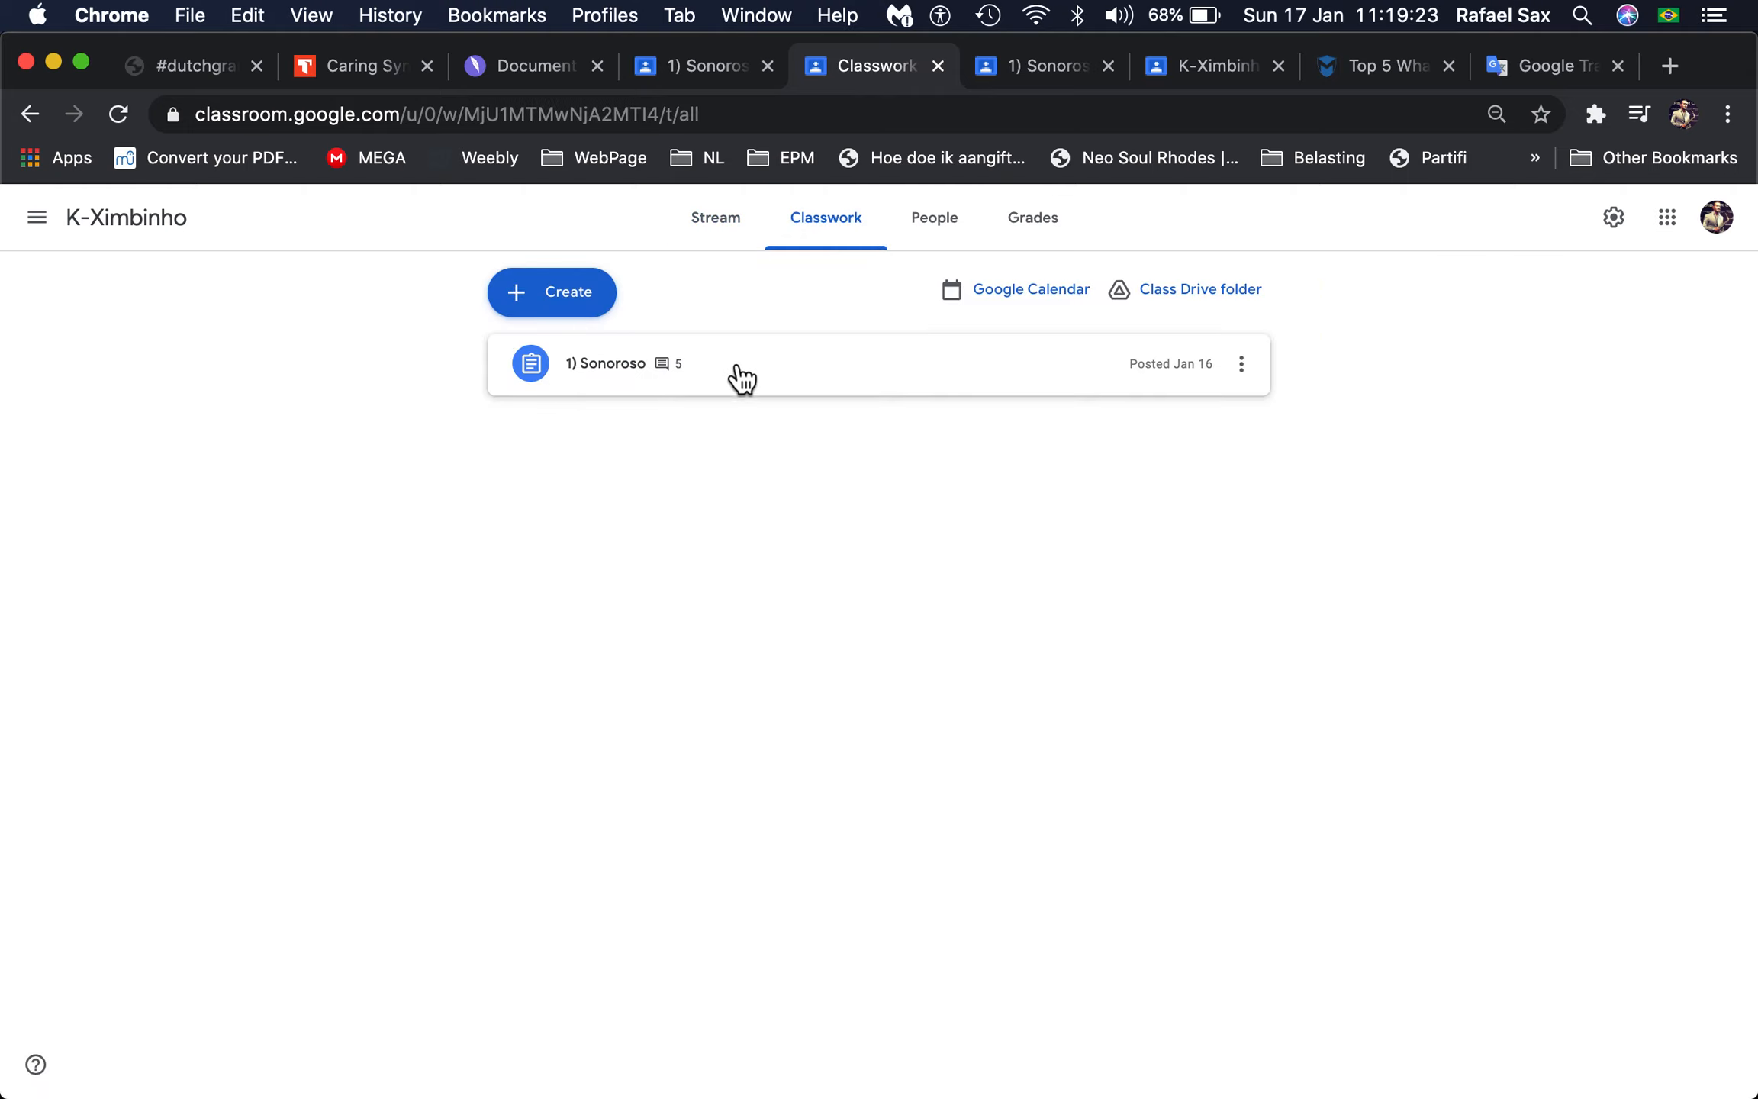
mouse_move(768, 376)
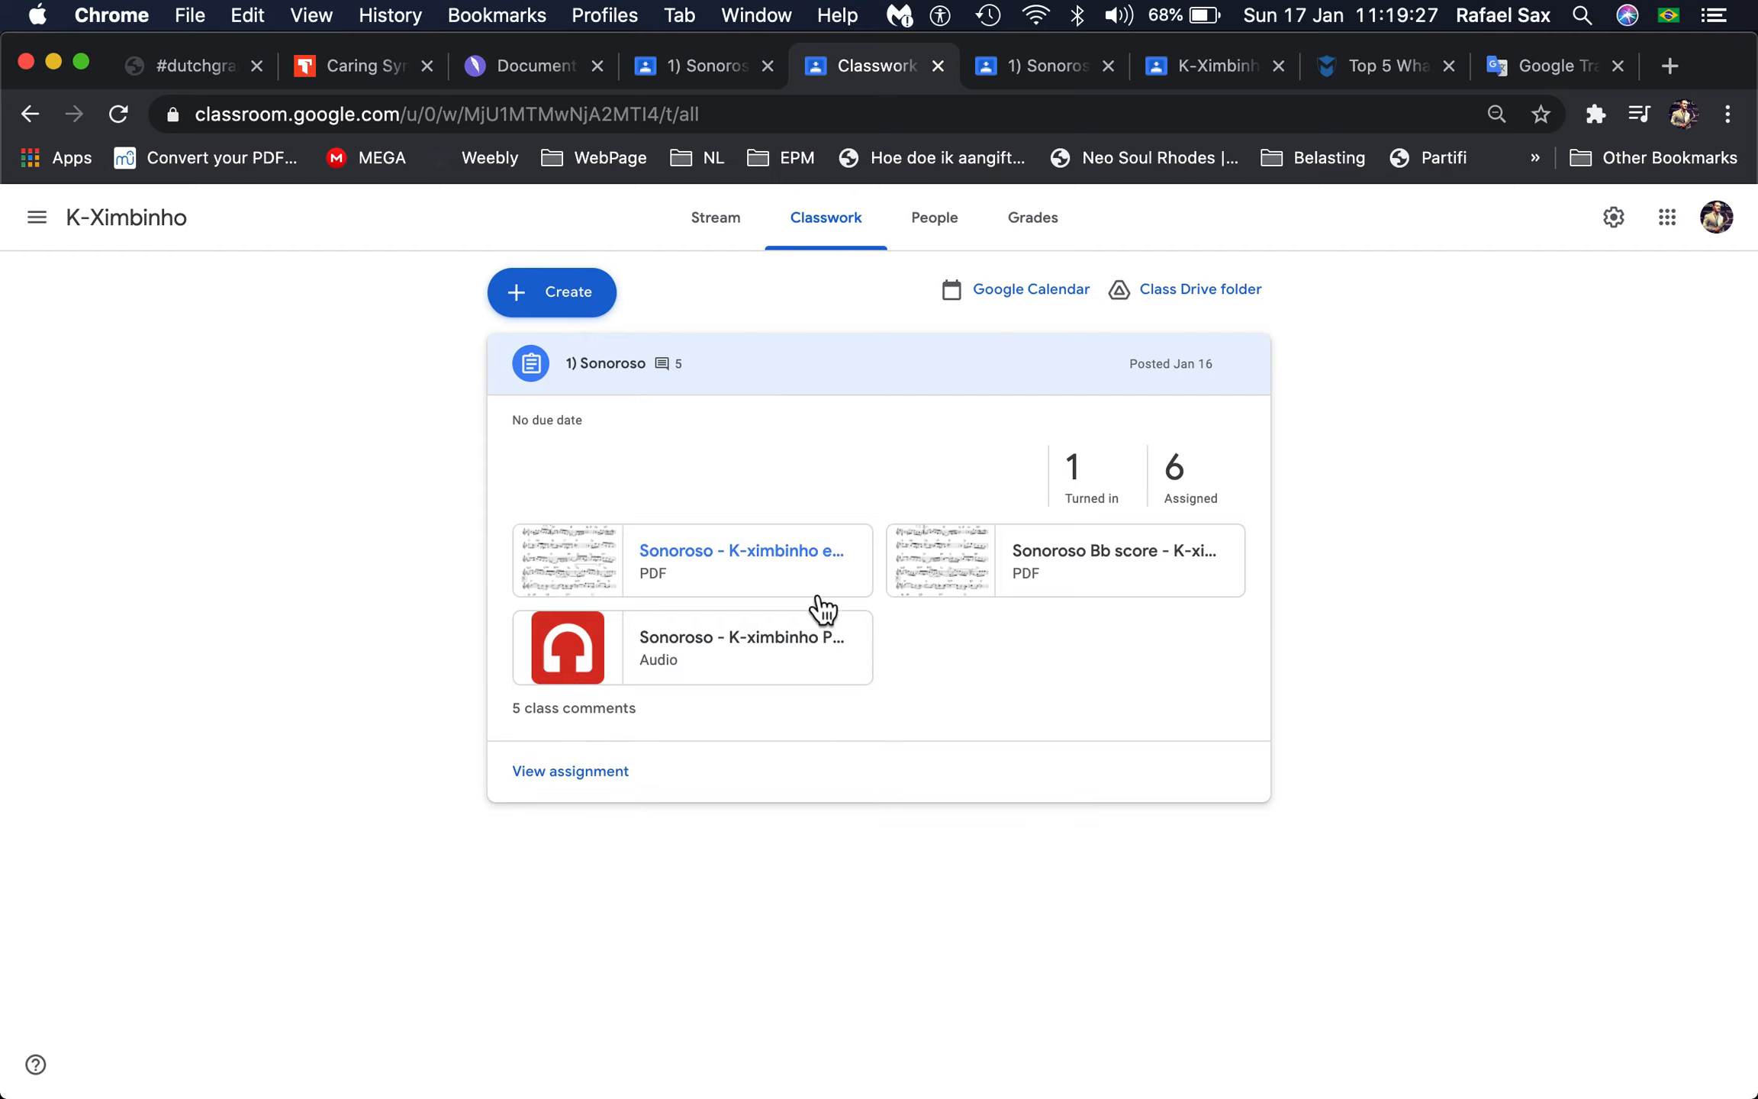
mouse_move(700, 667)
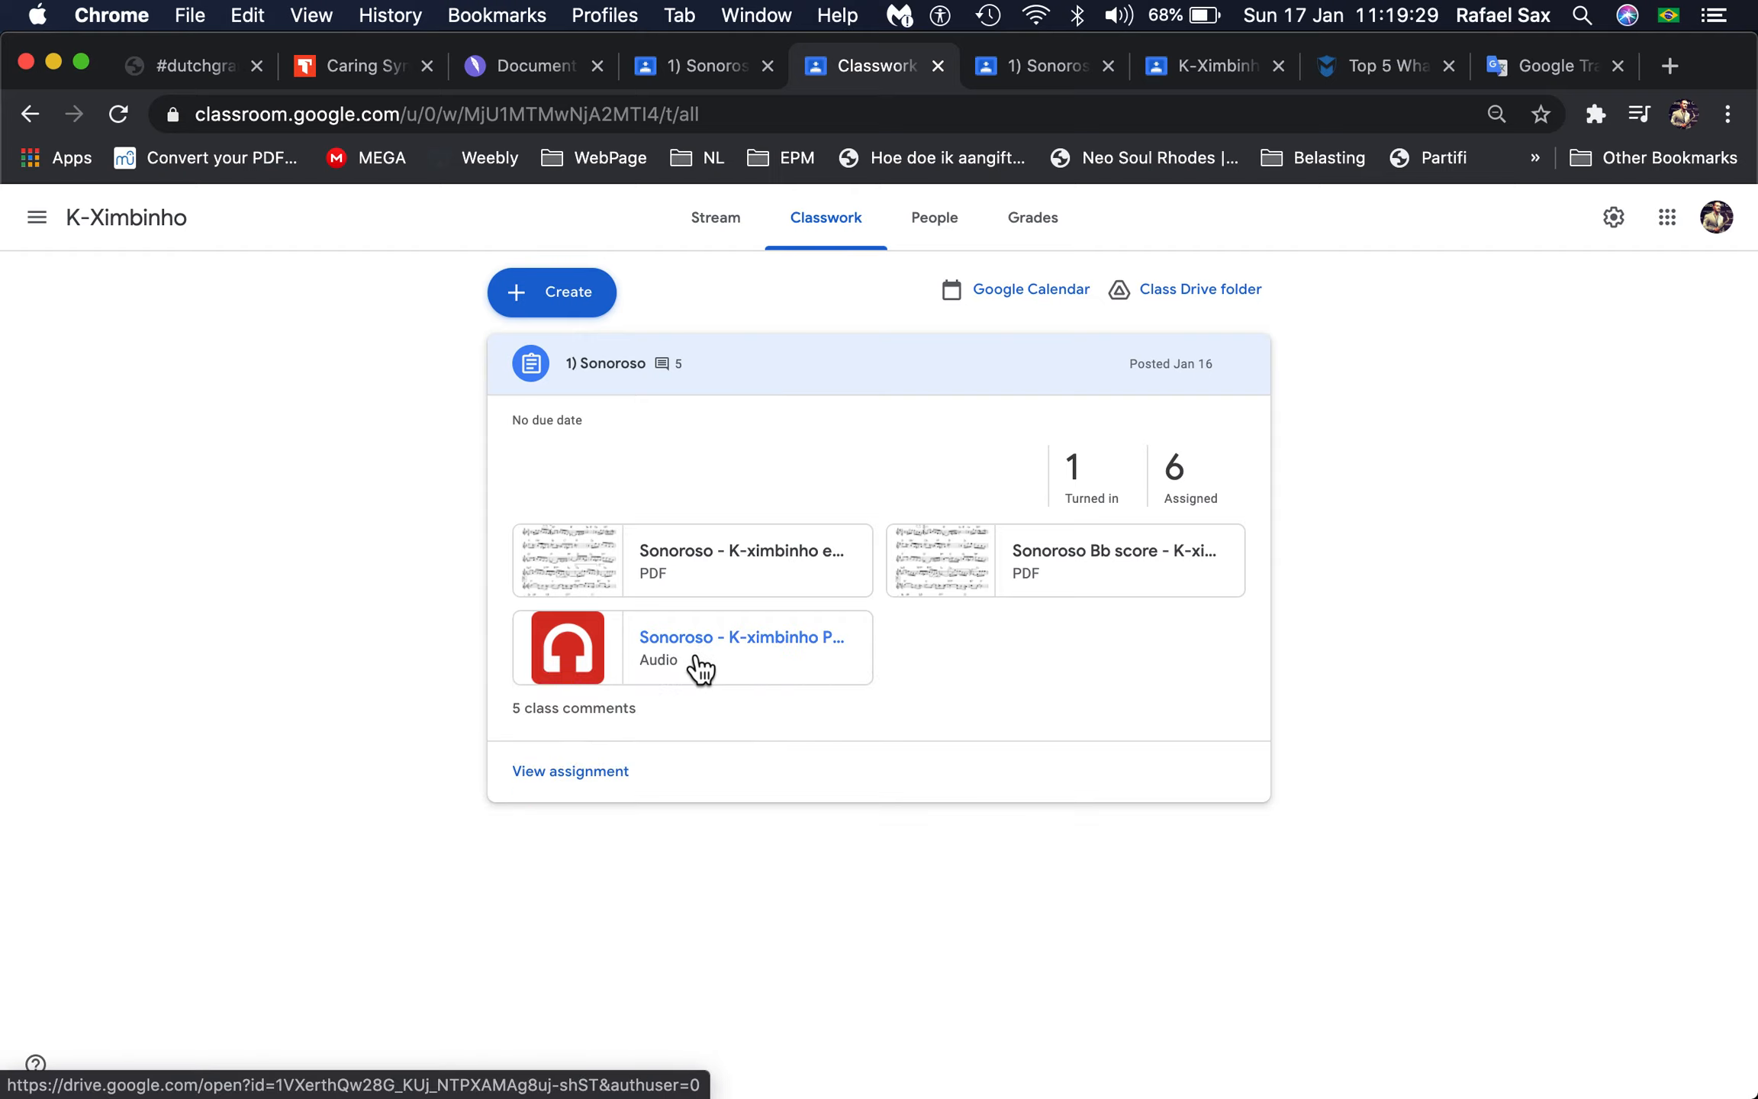
Step: Preview 'Sonoroso - K-ximbinho Playalong.mp3' and pause its playback
click(741, 647)
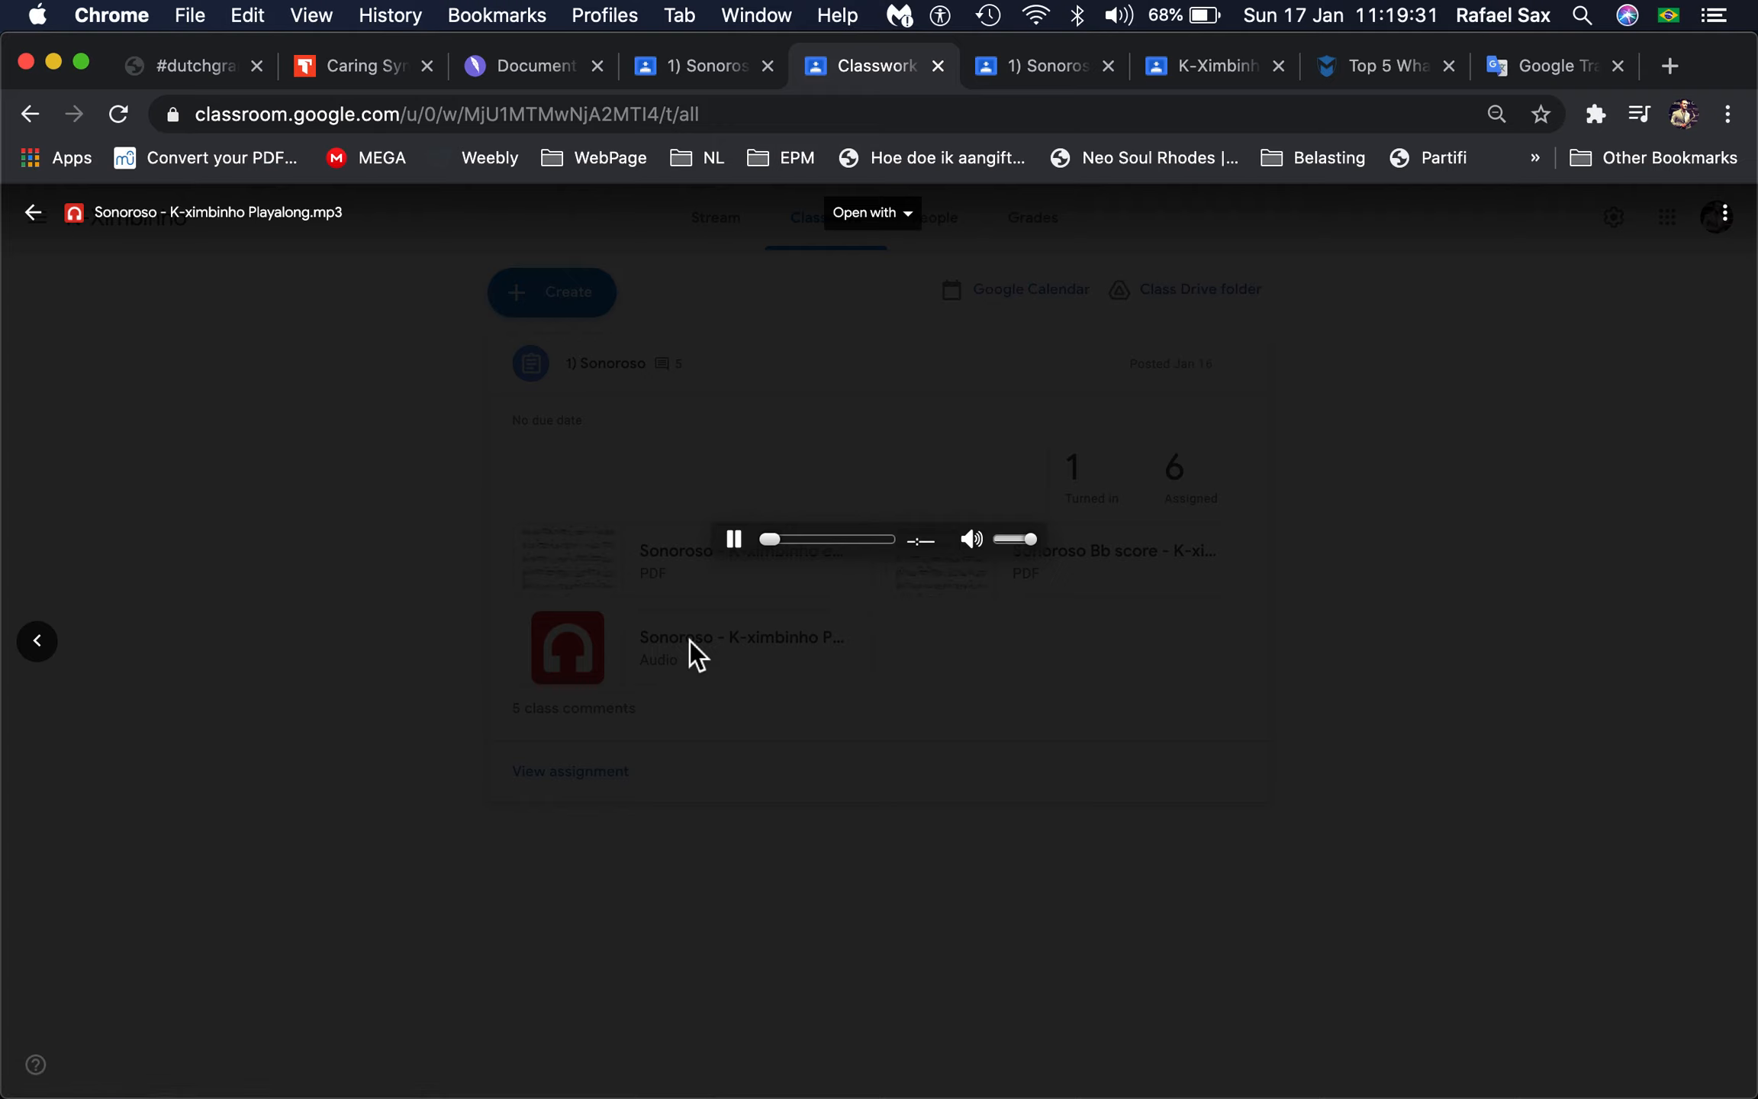
mouse_move(987, 684)
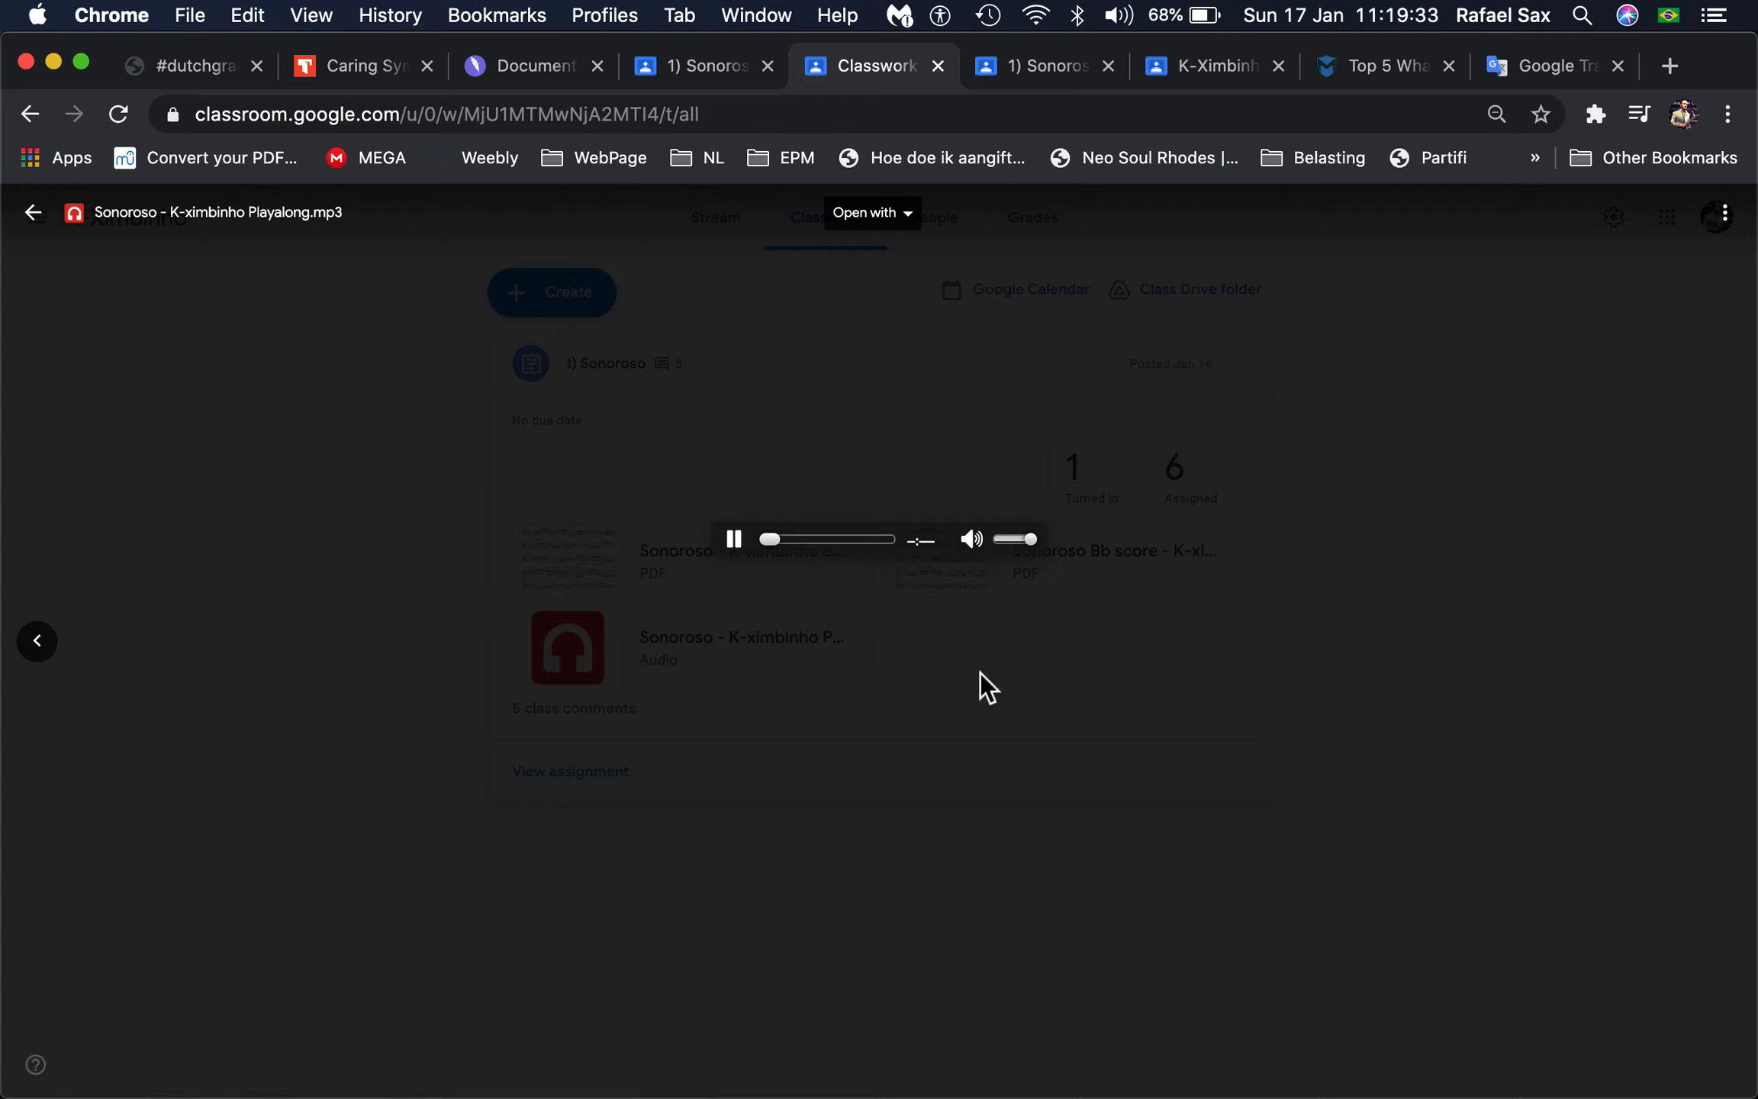
click(734, 539)
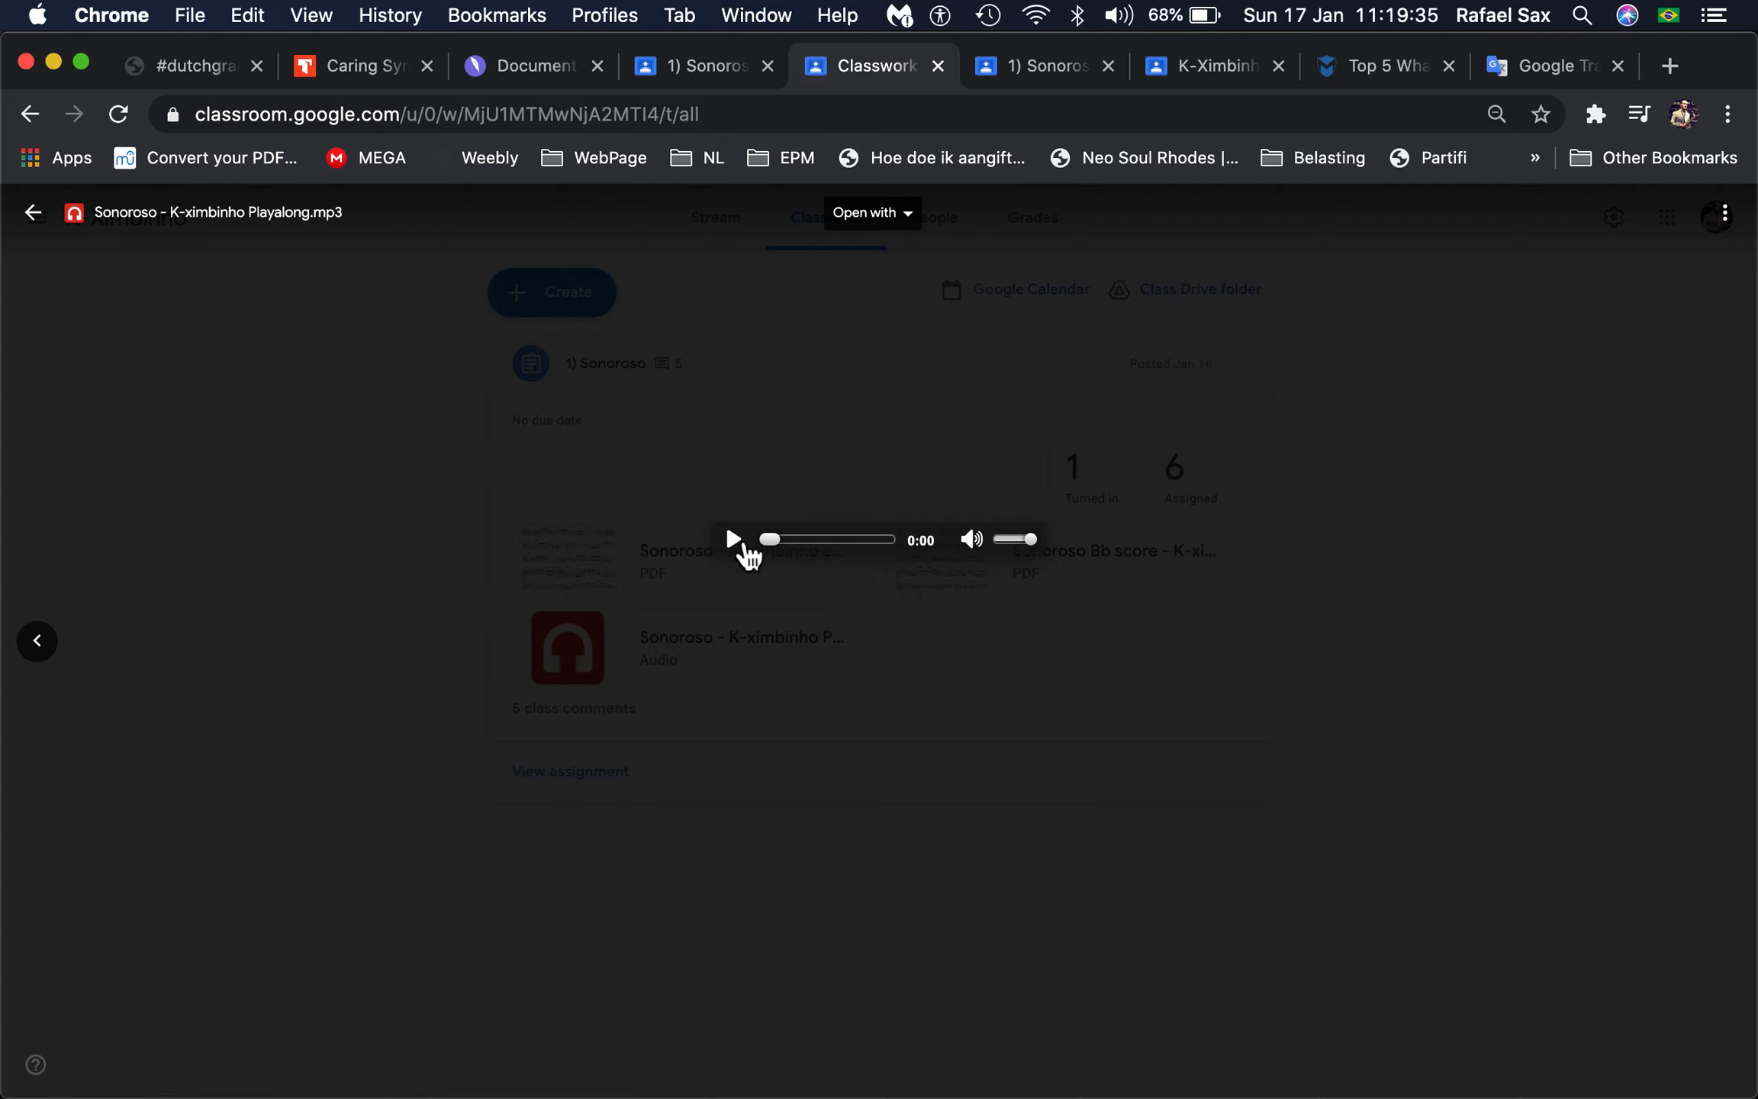
mouse_move(1480, 255)
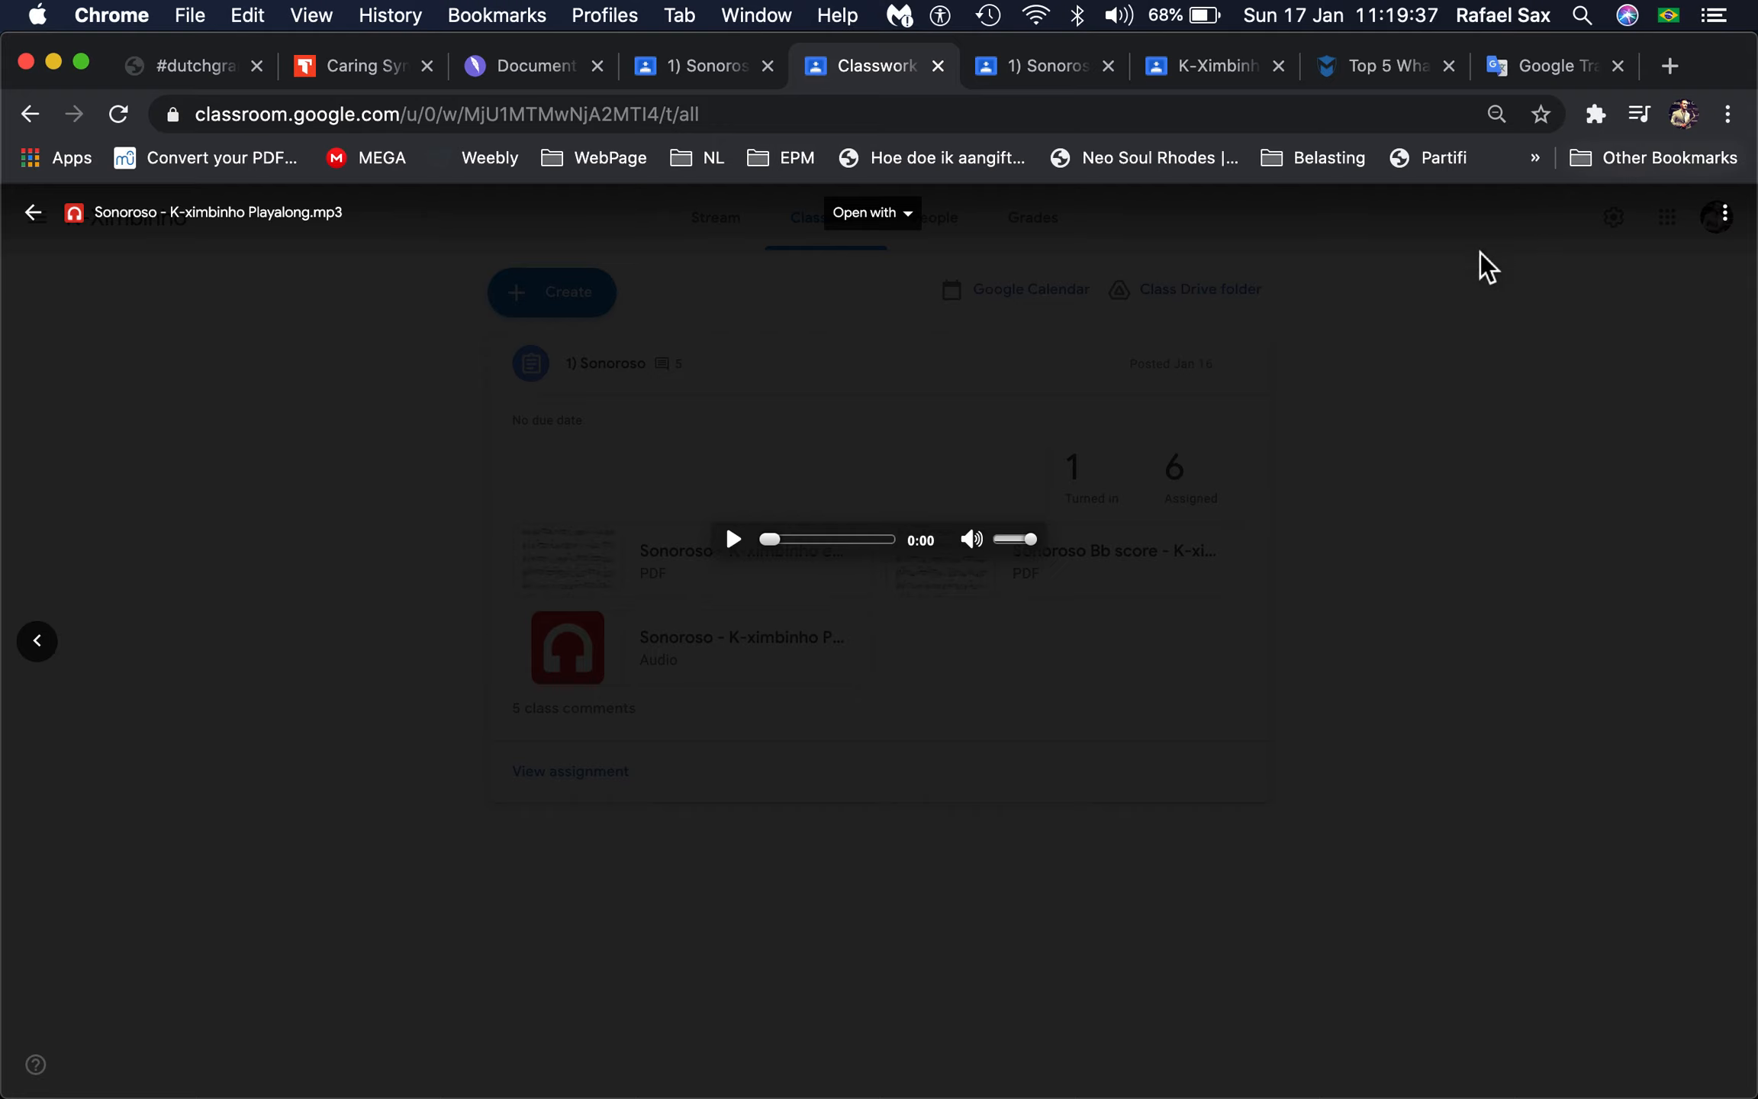
mouse_move(1498, 317)
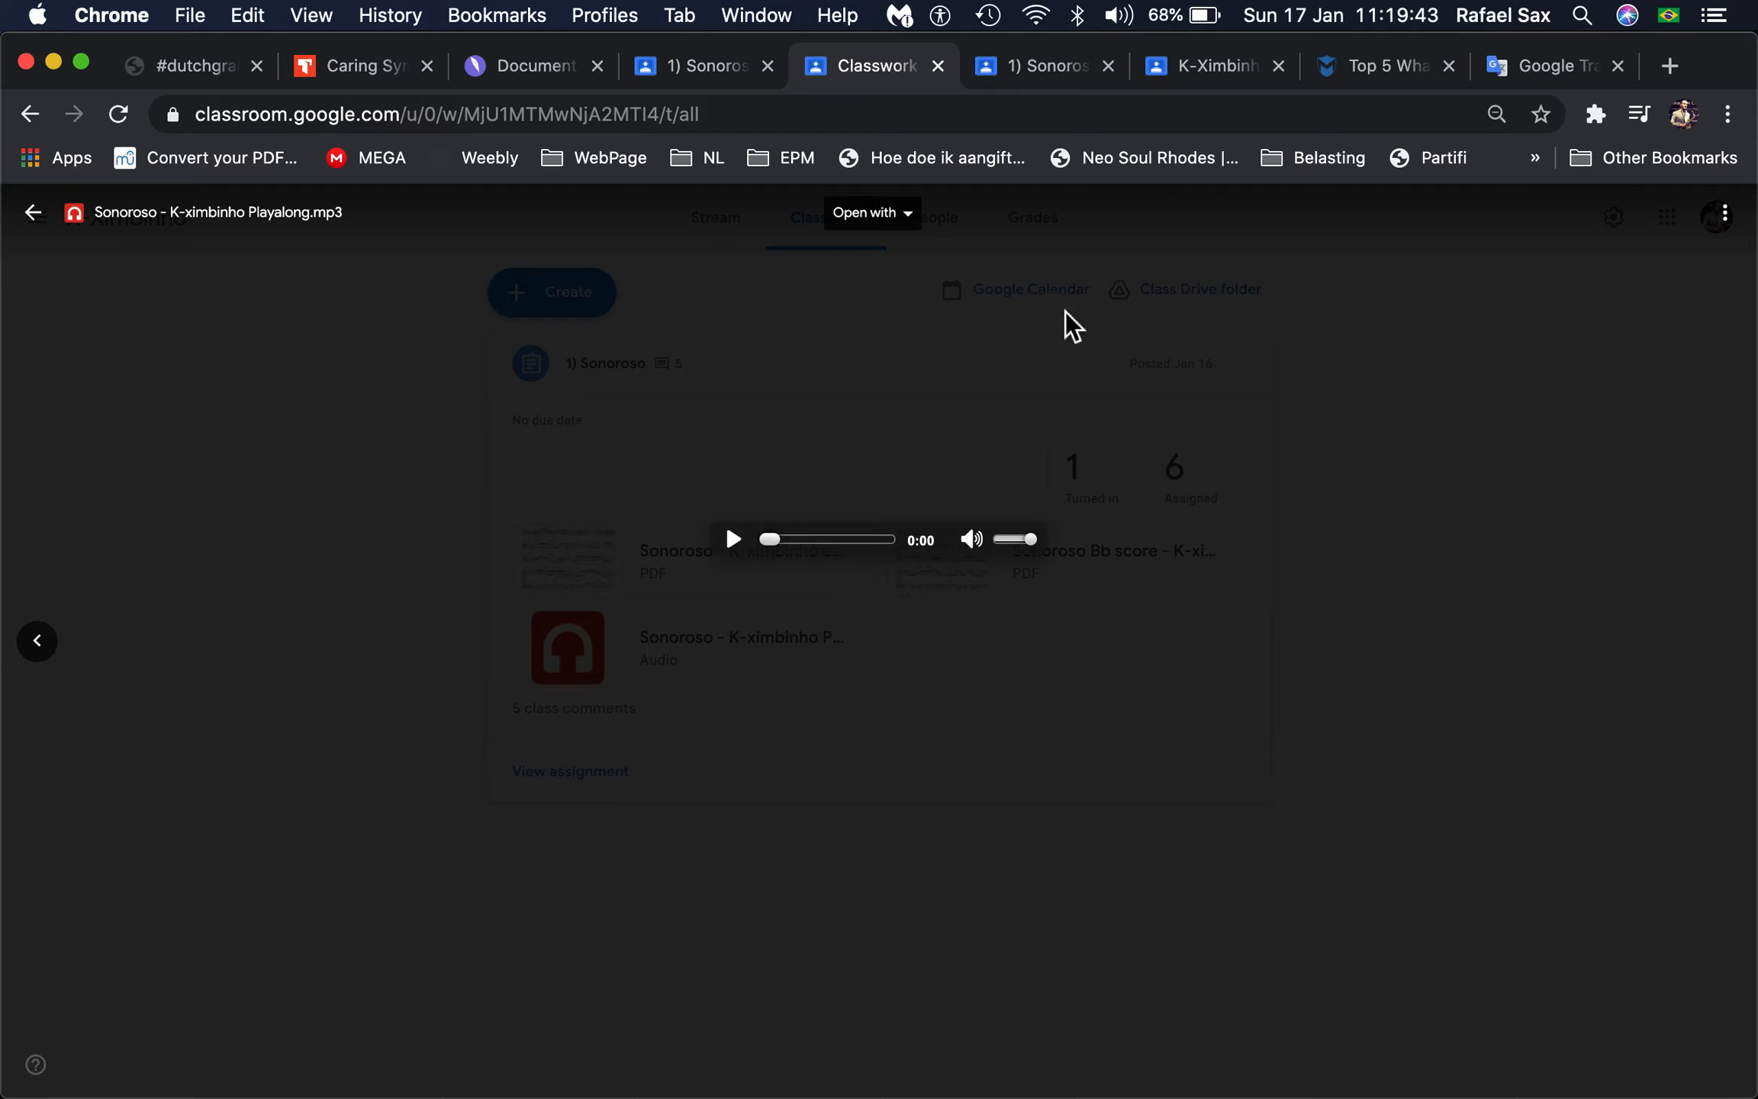
mouse_move(1722, 216)
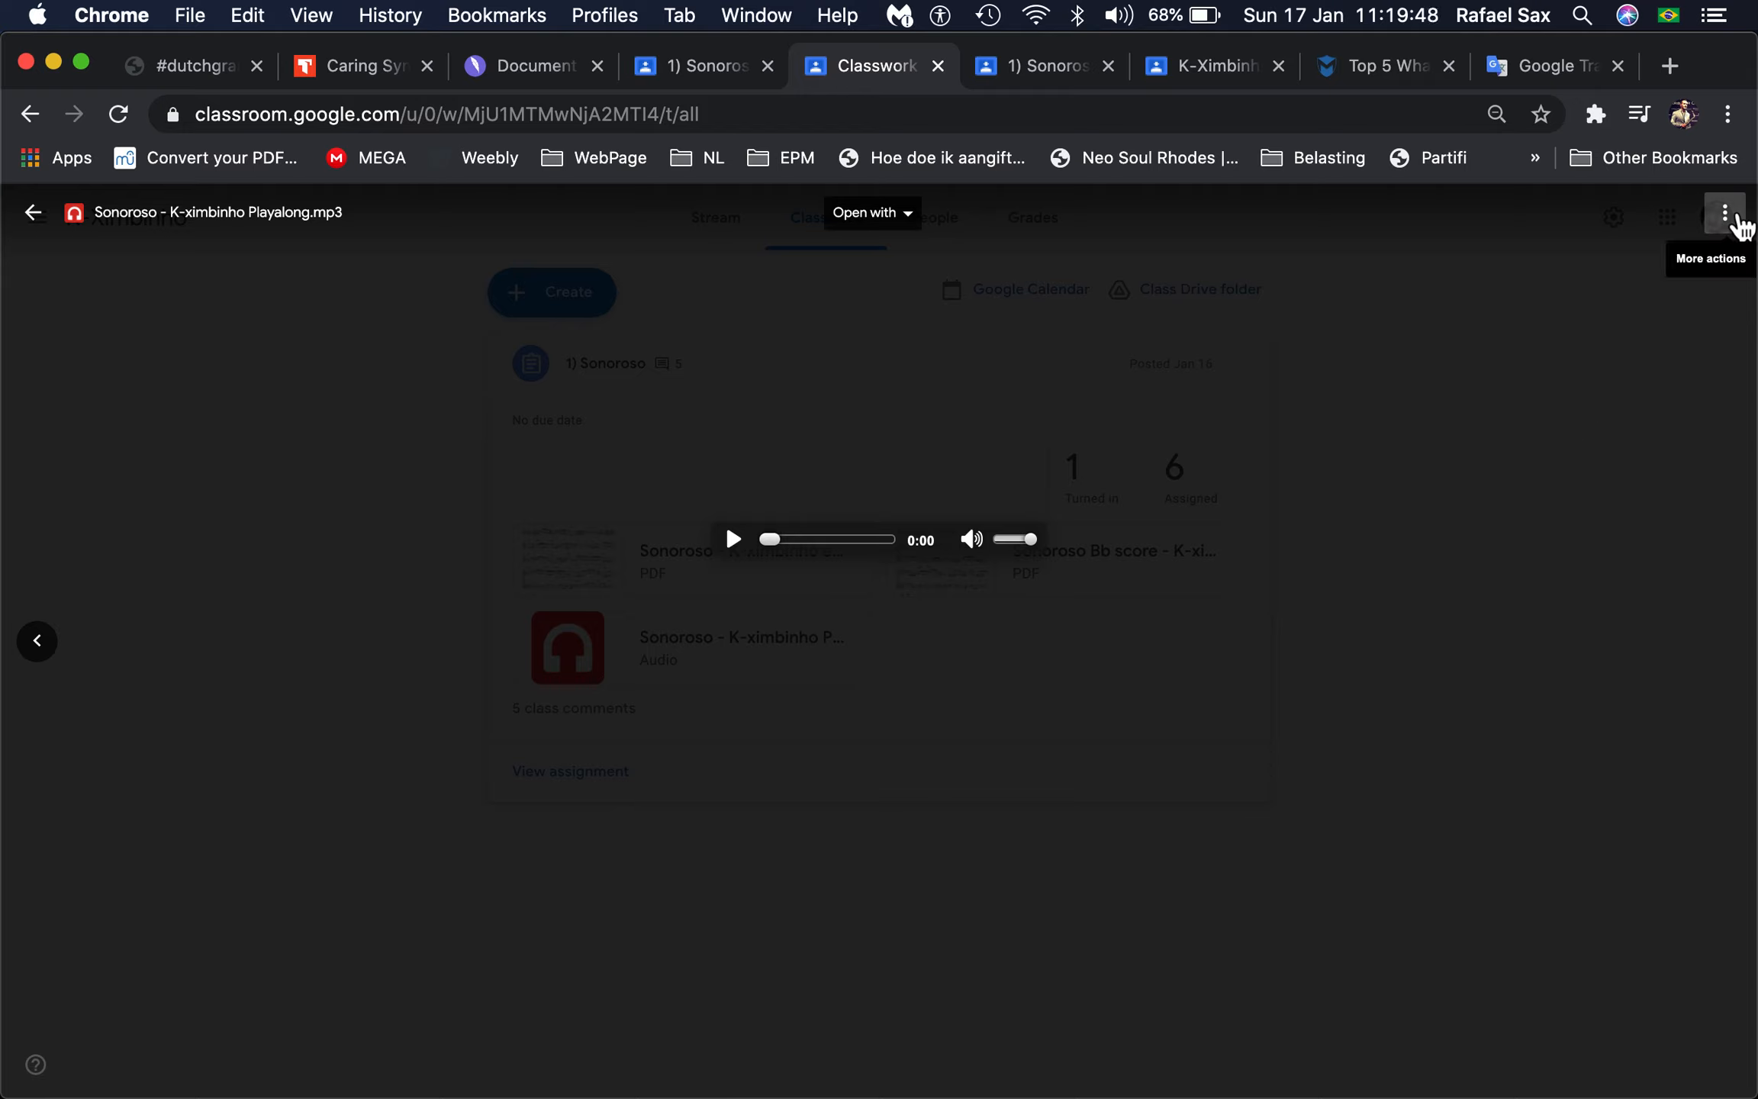
Step: Open the Playalong mp3 preview in a new window from the More actions menu
click(1725, 215)
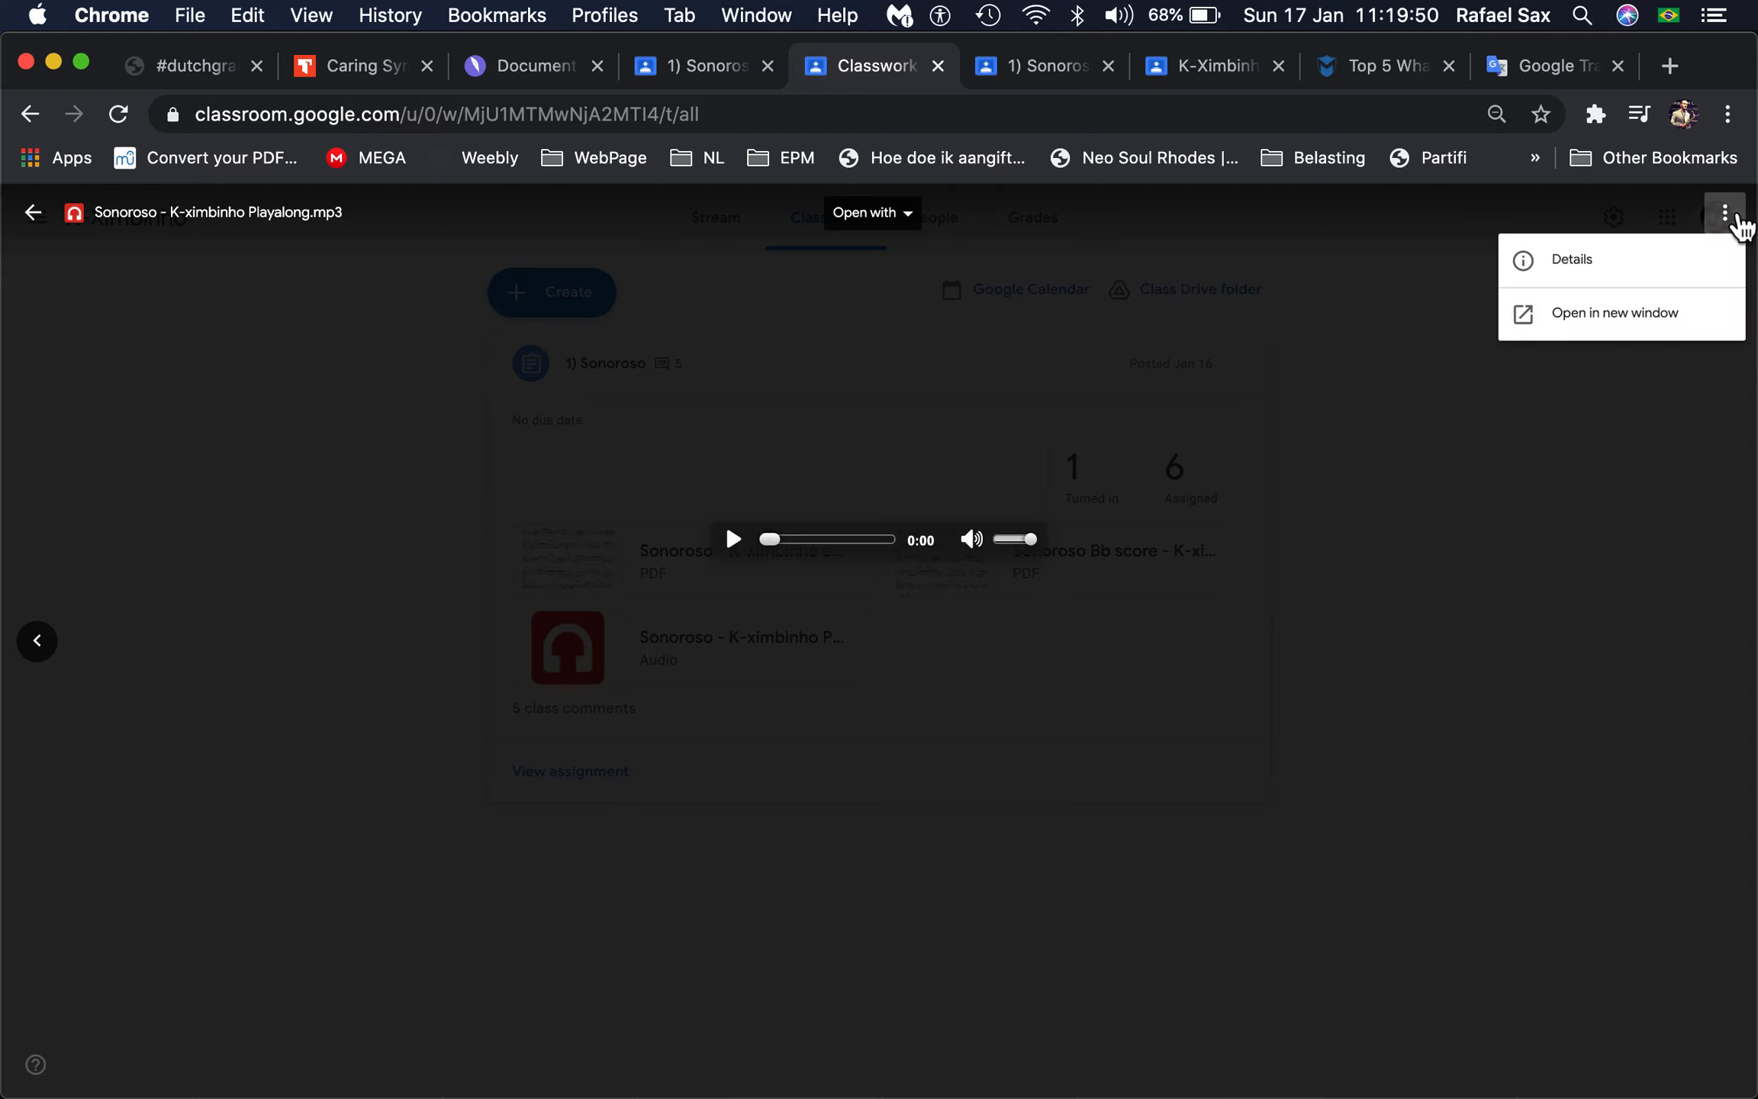
mouse_move(1663, 327)
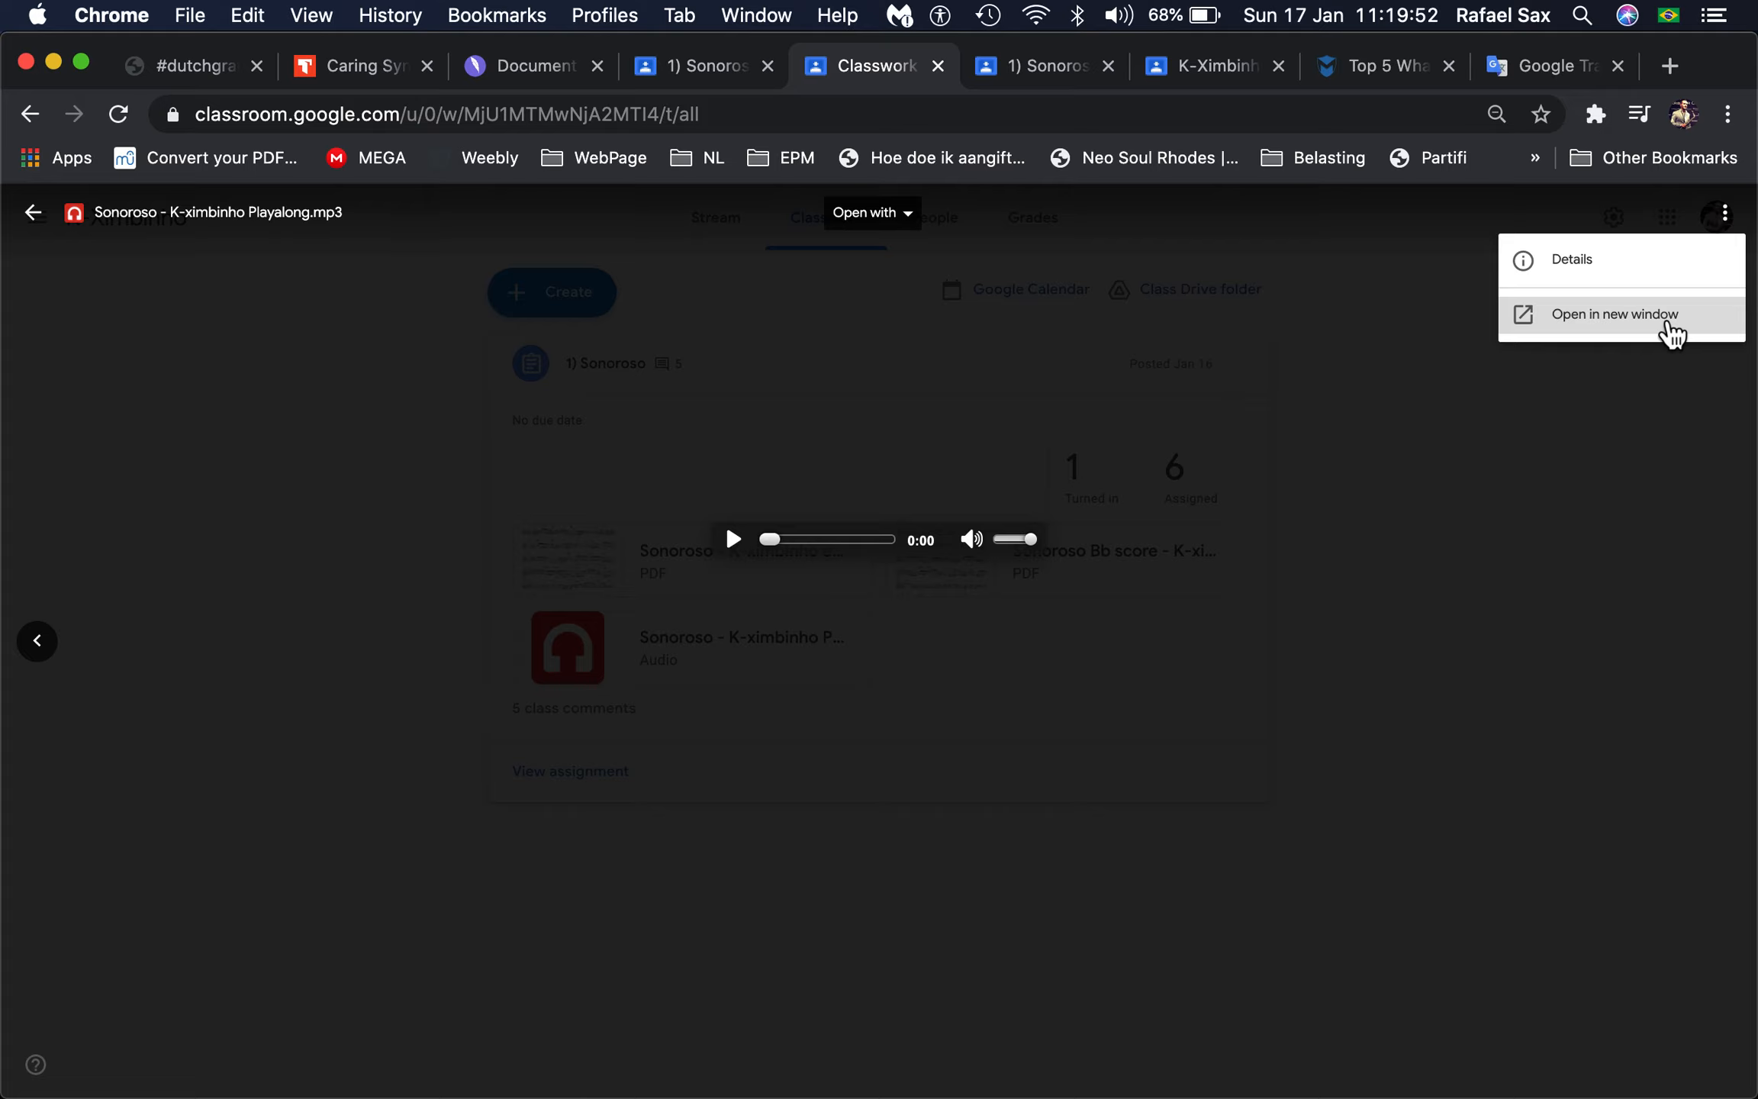
click(1614, 314)
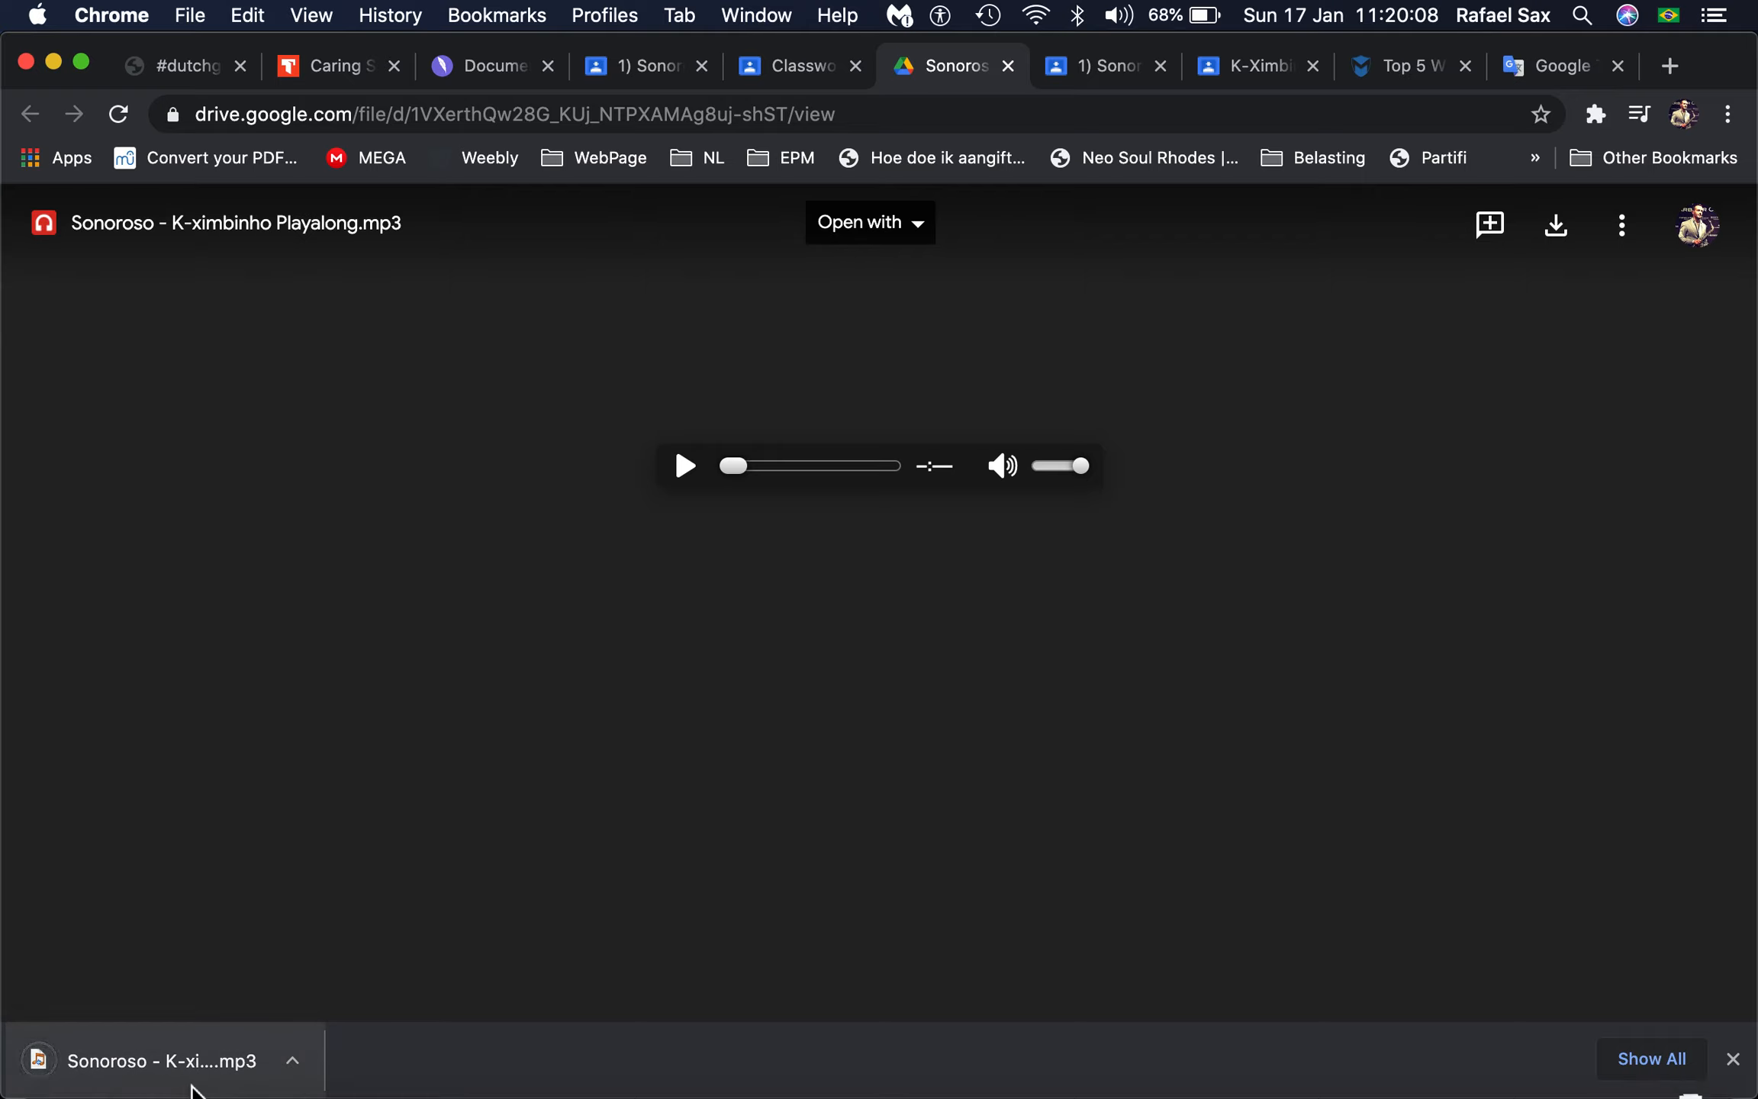
mouse_move(896, 493)
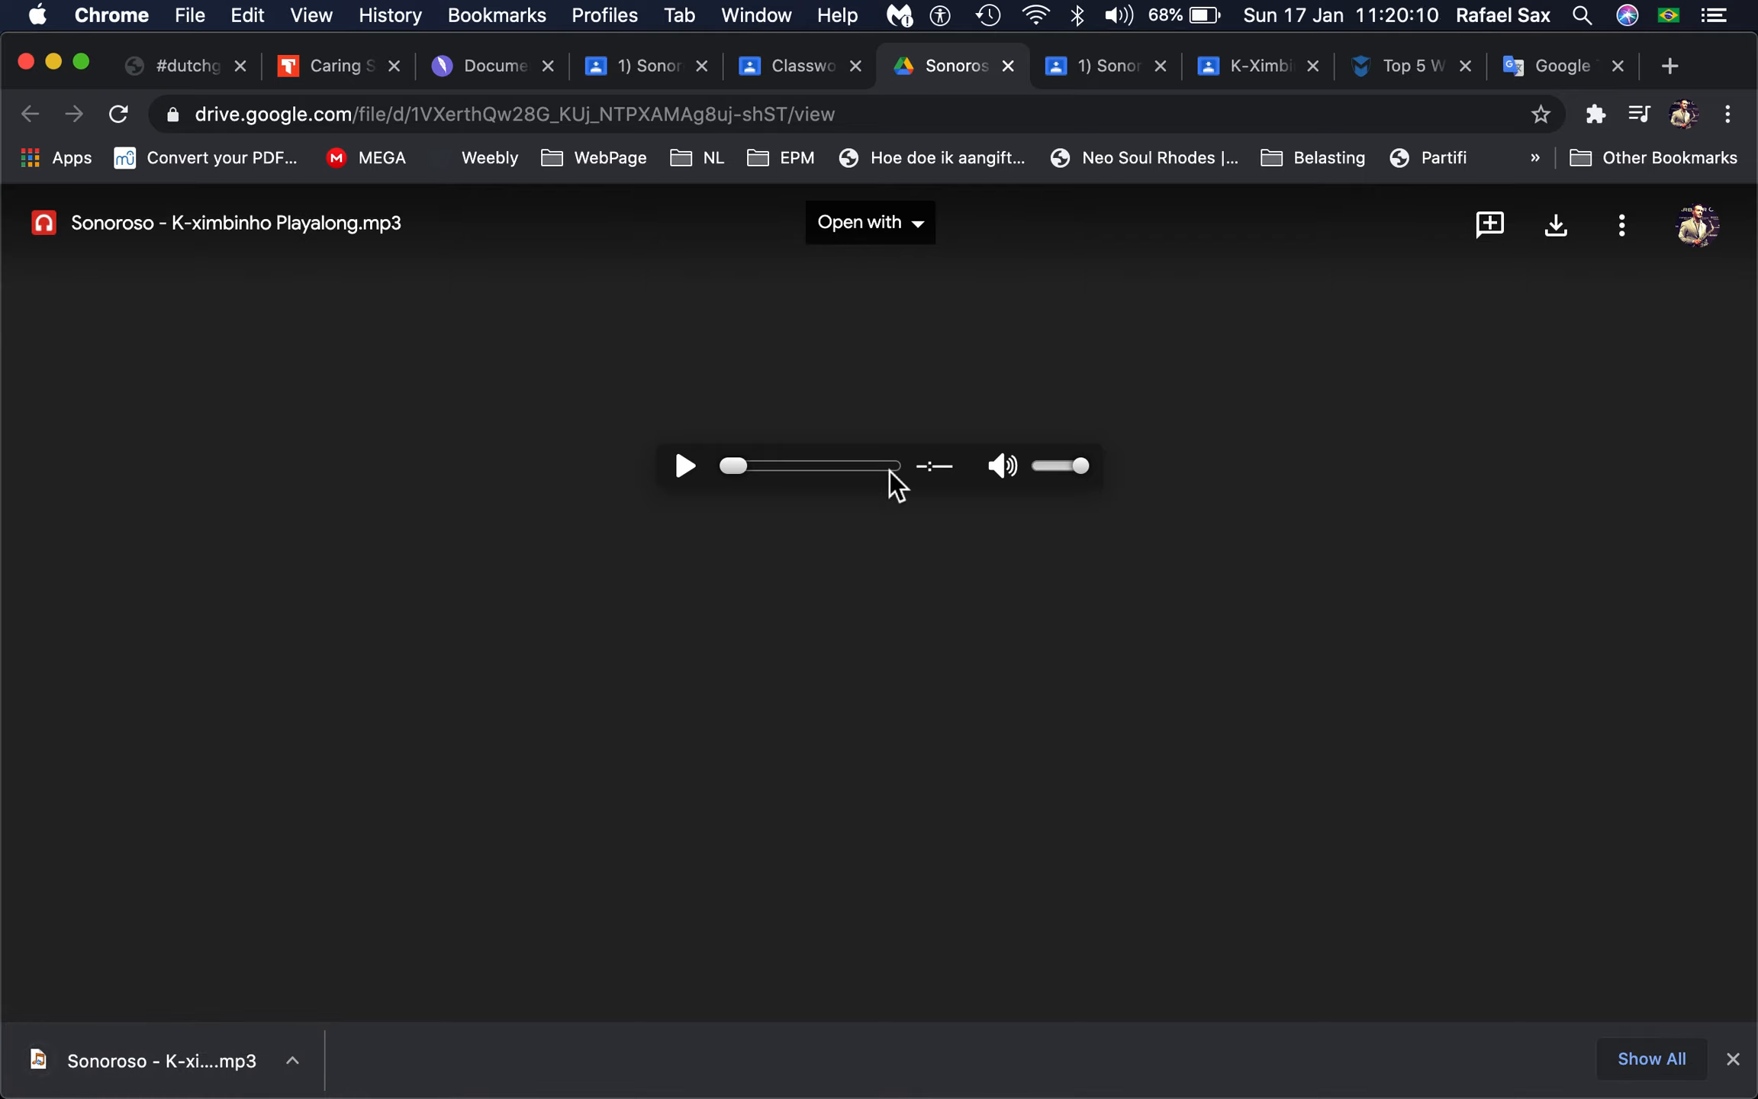
mouse_move(580, 775)
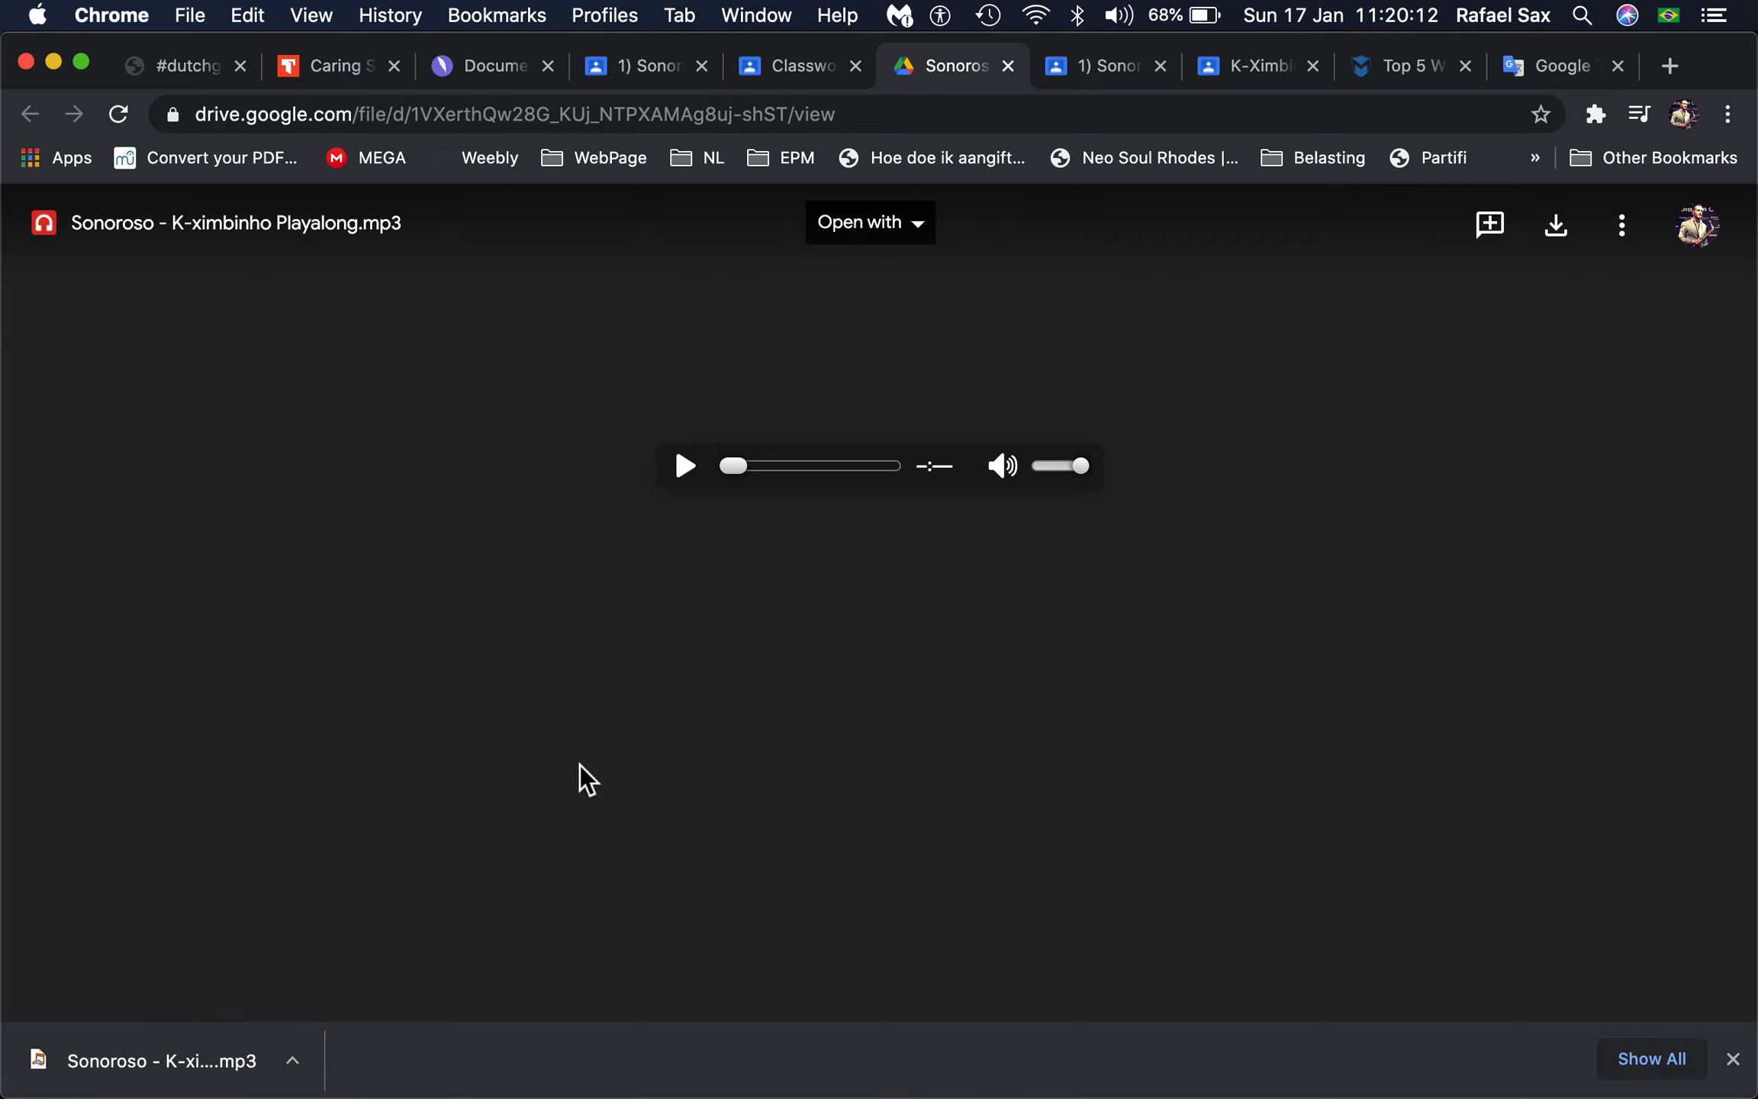
mouse_move(1149, 297)
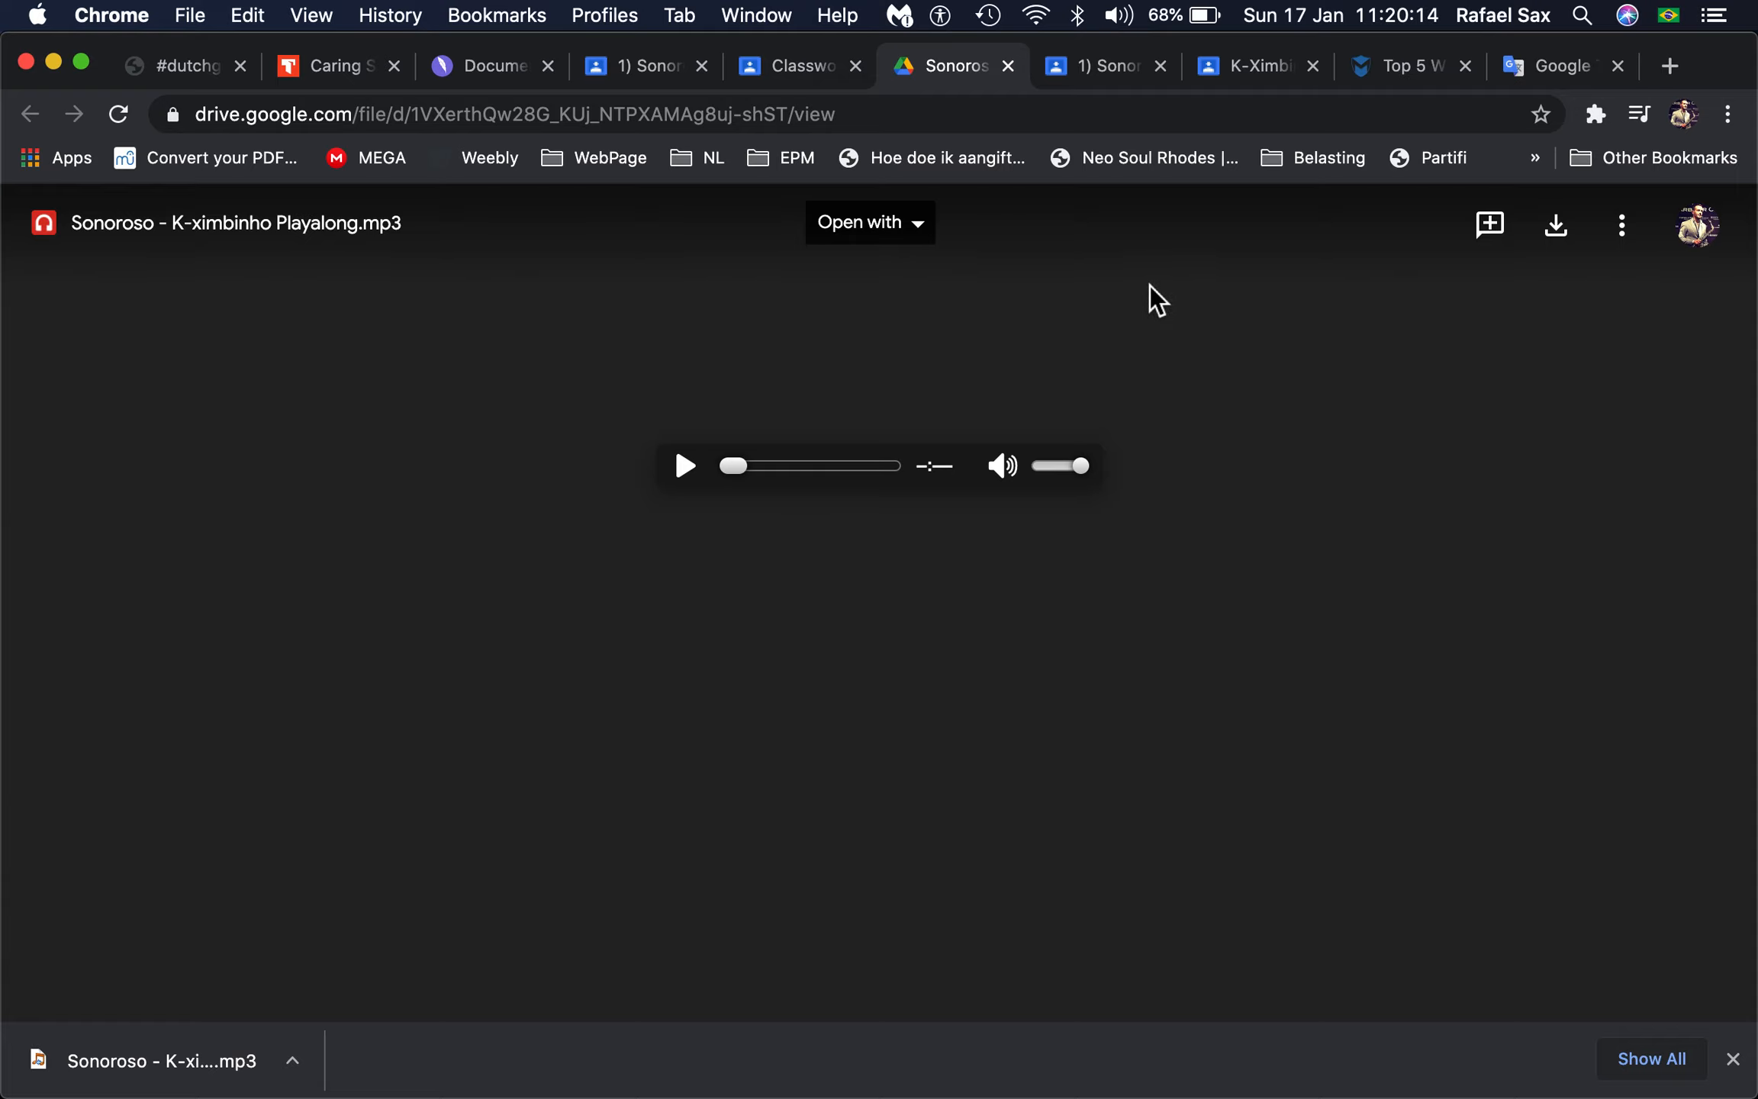